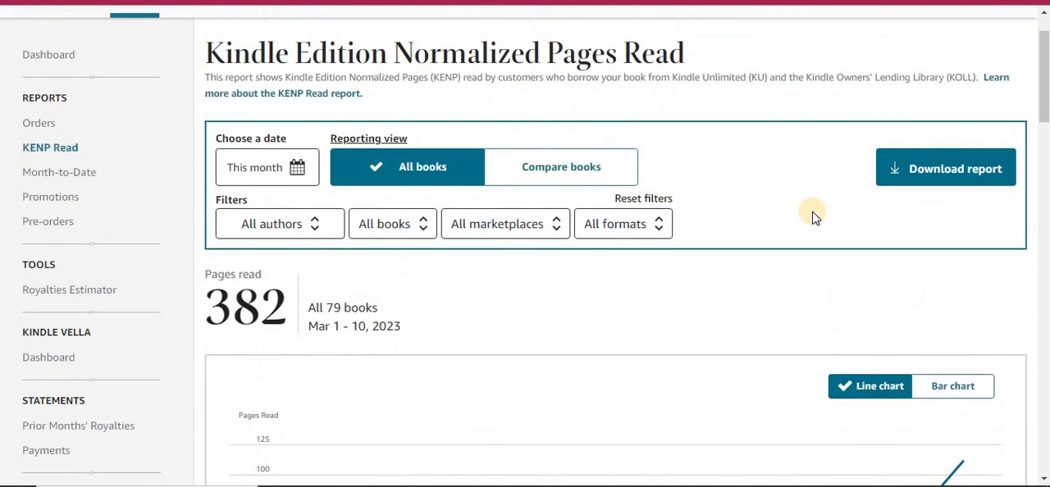
- Scroll the Bookshelf to review The Golo Diet's live eBook and paperback listings
{"action": "scroll", "scroll_direction": "up", "scroll_amount": 3}
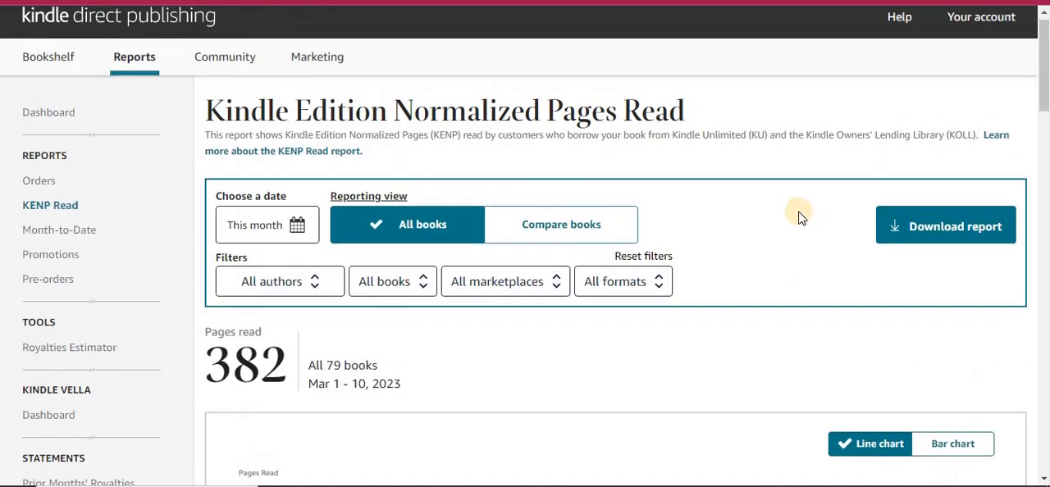
{"action": "scroll", "scroll_direction": "down", "scroll_amount": 3}
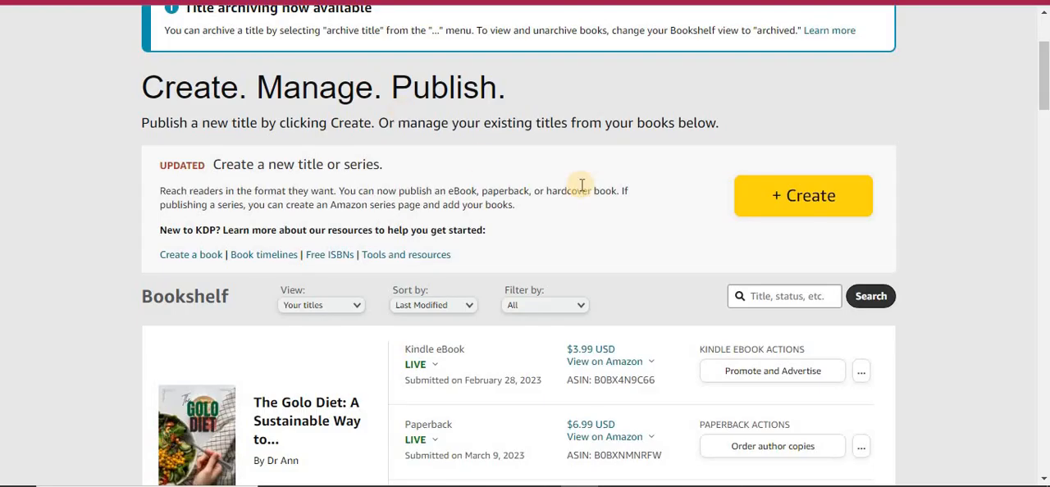
{"action": "mouse_move", "coordinate": [956, 197]}
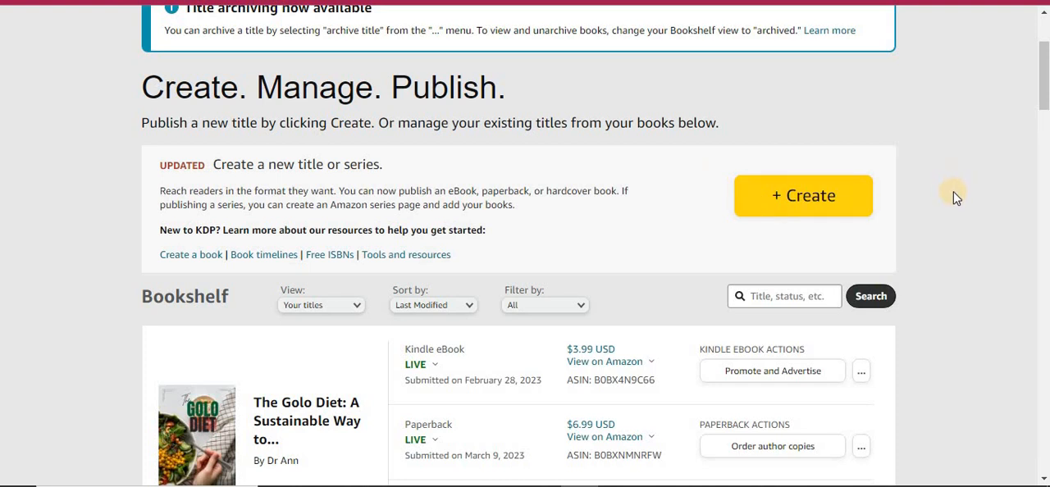
{"action": "scroll", "scroll_direction": "down", "scroll_amount": 3}
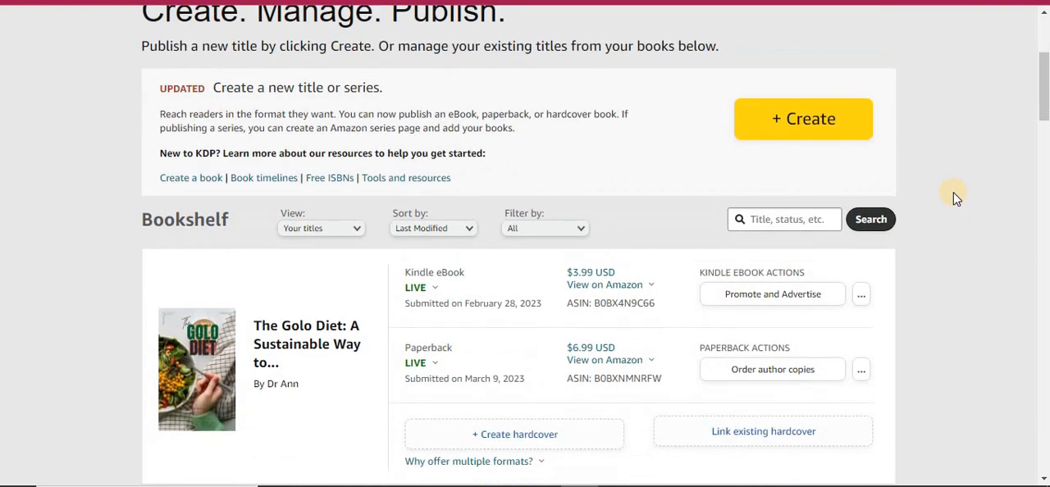
{"action": "scroll", "scroll_direction": "down", "scroll_amount": 3}
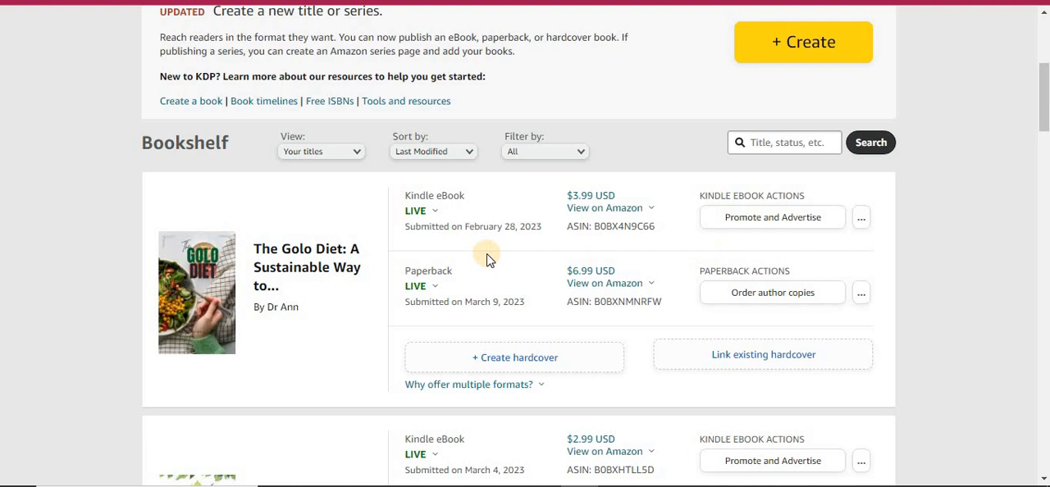
{"action": "mouse_move", "coordinate": [509, 230]}
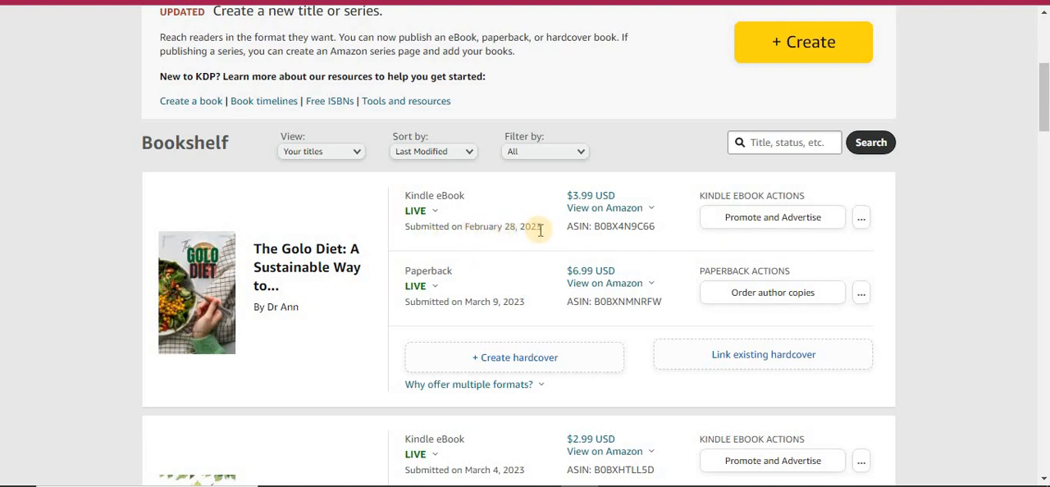
{"action": "mouse_move", "coordinate": [977, 352]}
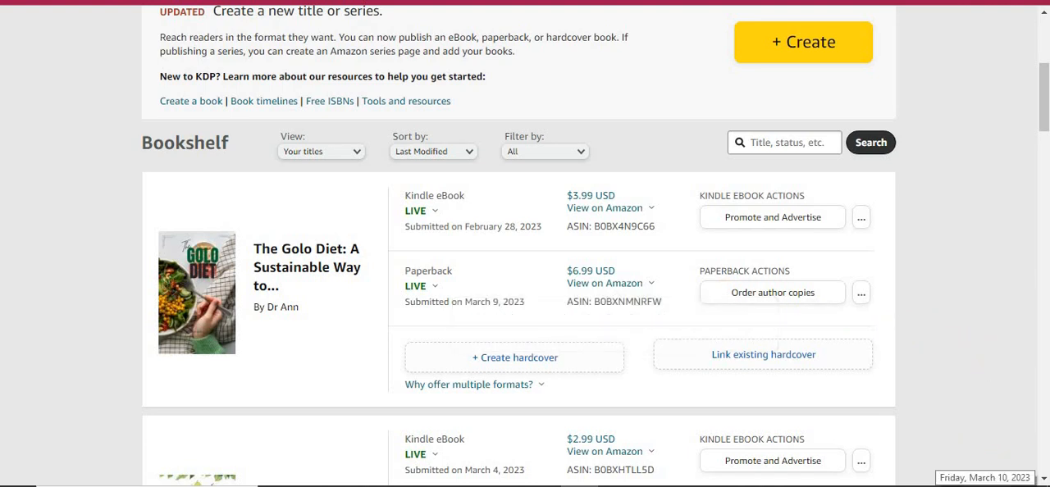
{"action": "mouse_move", "coordinate": [433, 223]}
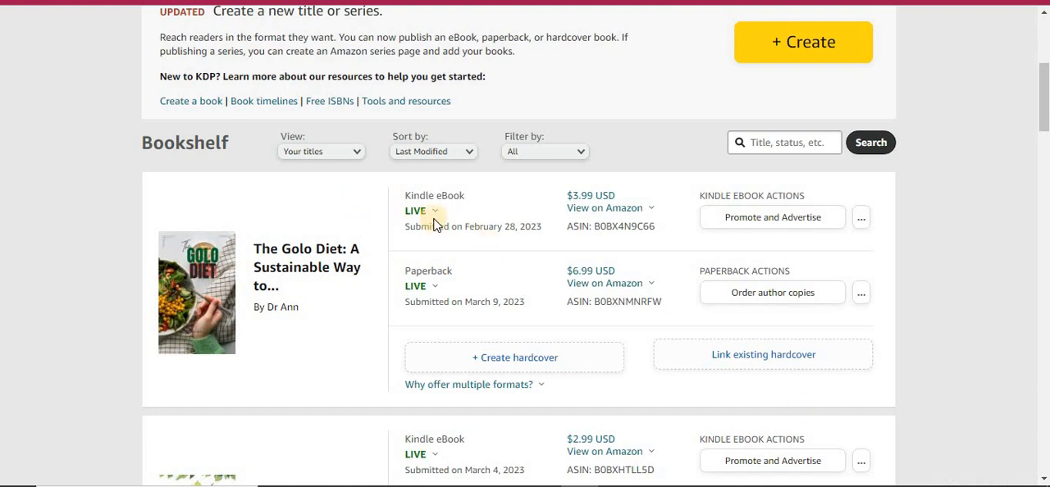
{"action": "mouse_move", "coordinate": [475, 228]}
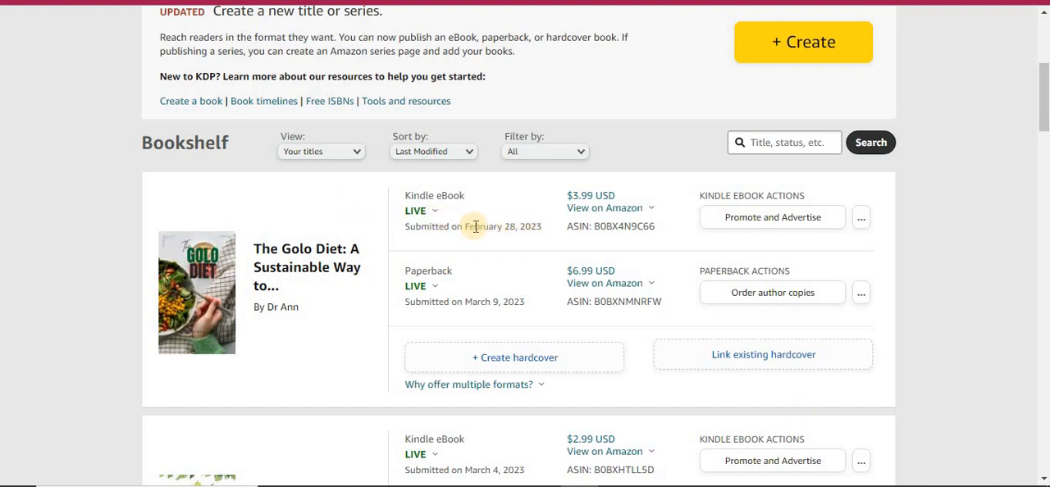
{"action": "mouse_move", "coordinate": [508, 314]}
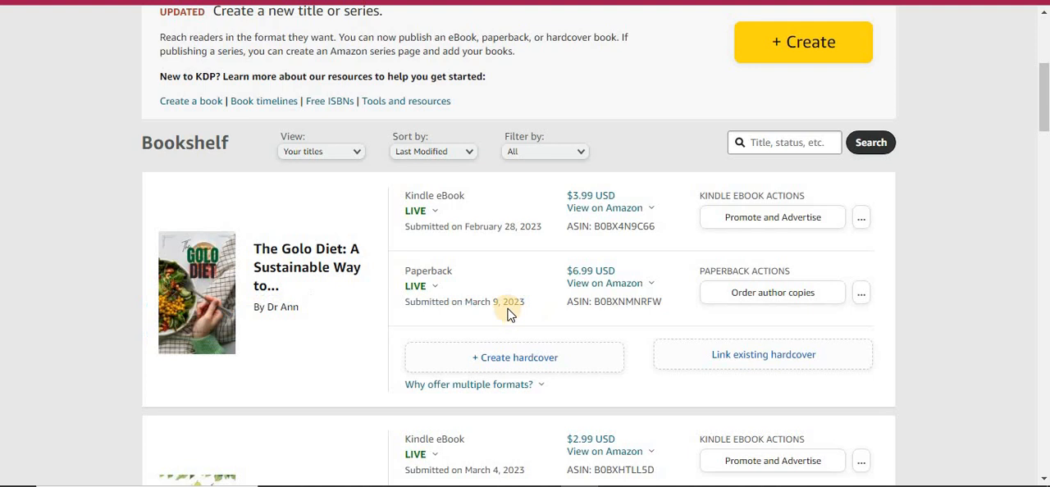
{"action": "mouse_move", "coordinate": [503, 306]}
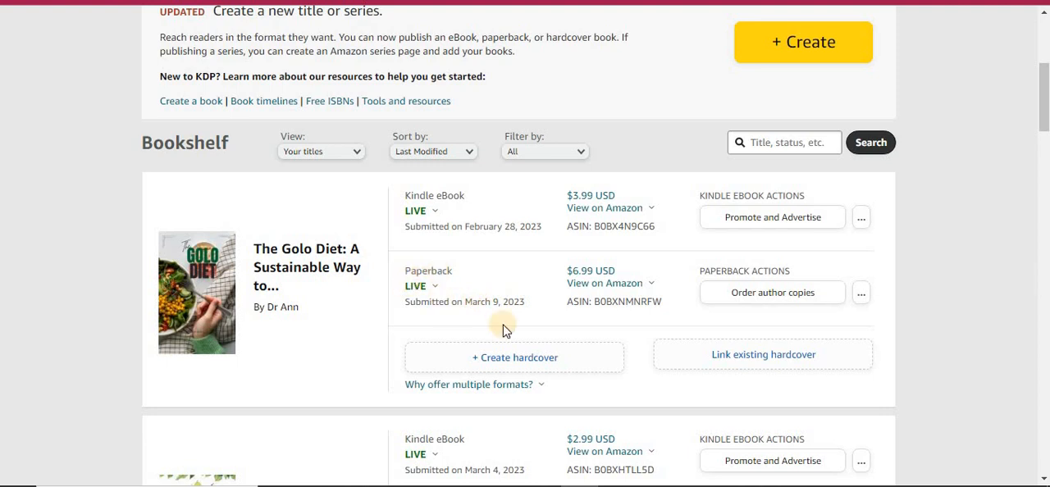
{"action": "mouse_move", "coordinate": [476, 240]}
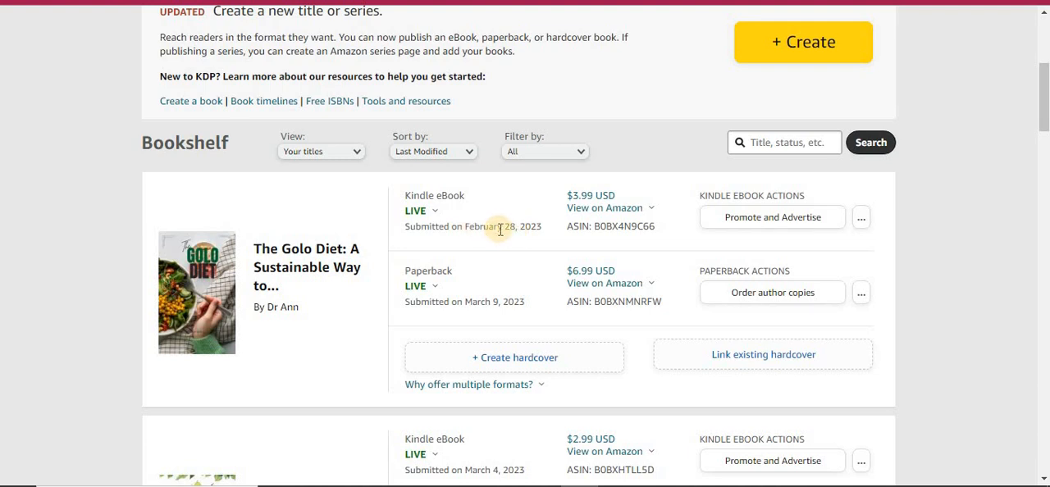
{"action": "mouse_move", "coordinate": [509, 242]}
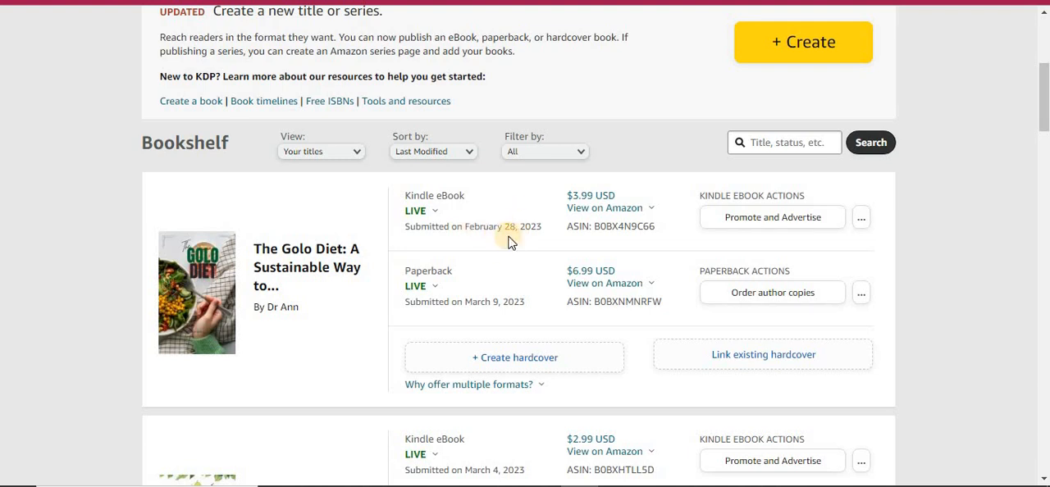
{"action": "mouse_move", "coordinate": [599, 252]}
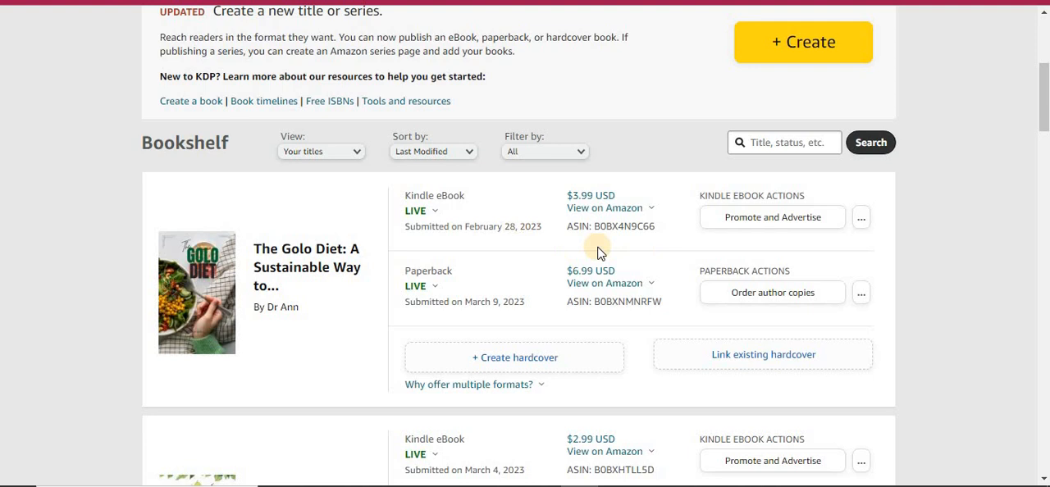
{"action": "mouse_move", "coordinate": [531, 231]}
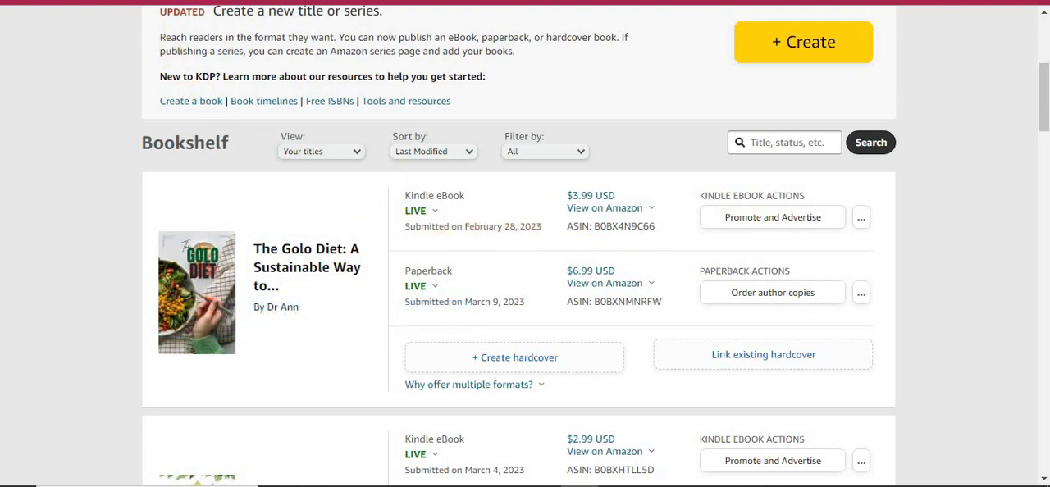
- Return to the KENP Read report showing 382 pages read for Mar 1–10, 2023
{"action": "left_click", "coordinate": [134, 67]}
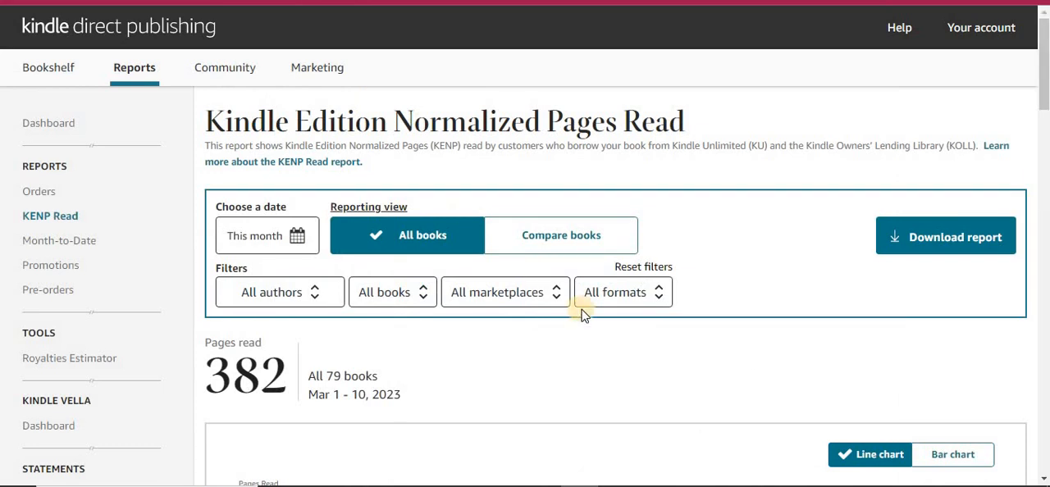
{"action": "mouse_move", "coordinate": [245, 348]}
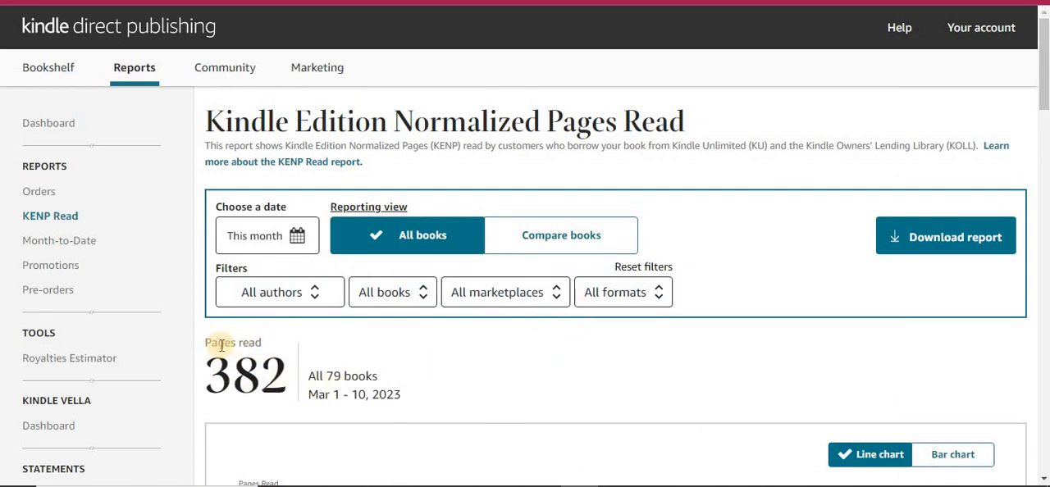
{"action": "mouse_move", "coordinate": [250, 343]}
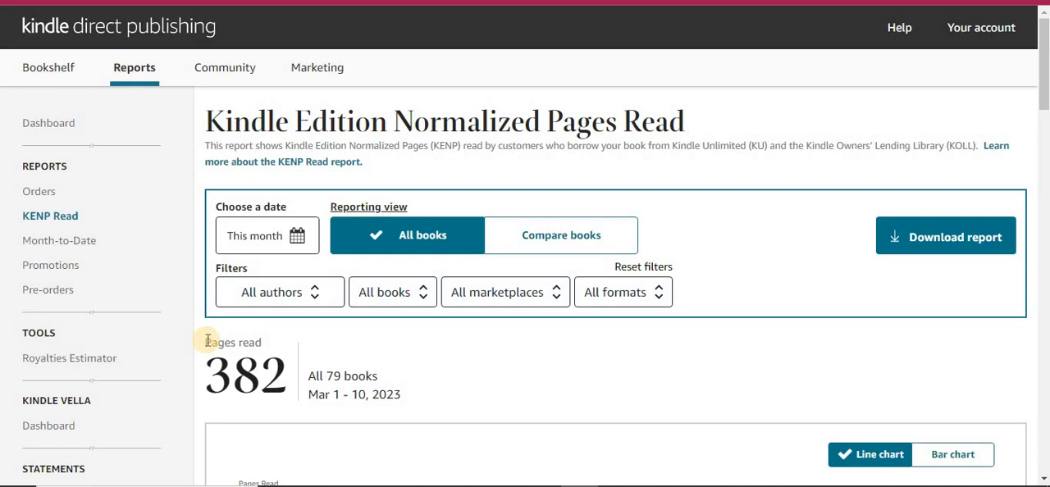
{"action": "mouse_move", "coordinate": [283, 340]}
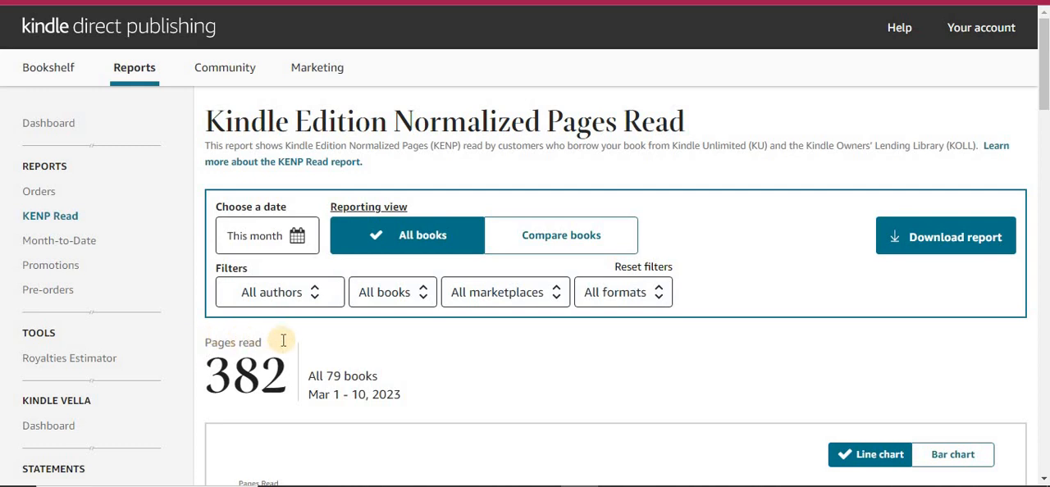
{"action": "mouse_move", "coordinate": [253, 403]}
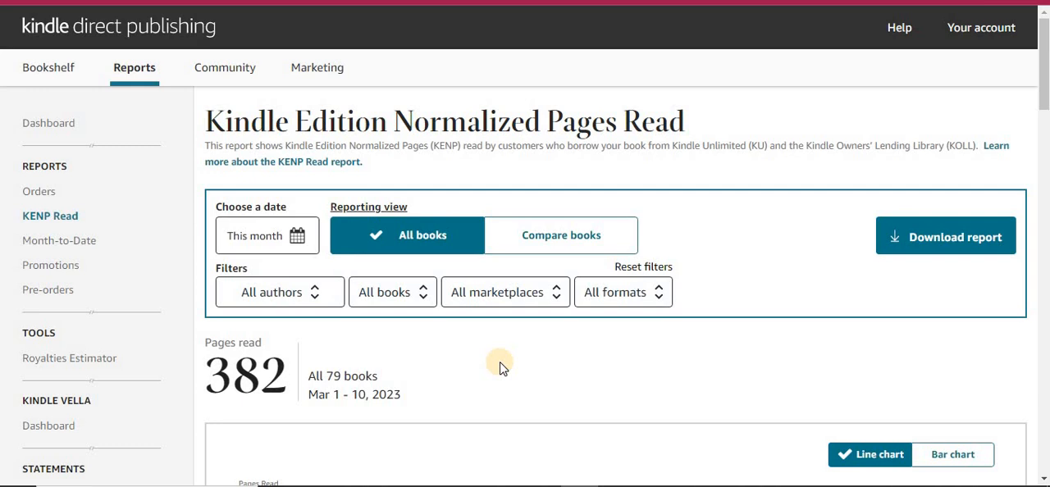
{"action": "mouse_move", "coordinate": [249, 387]}
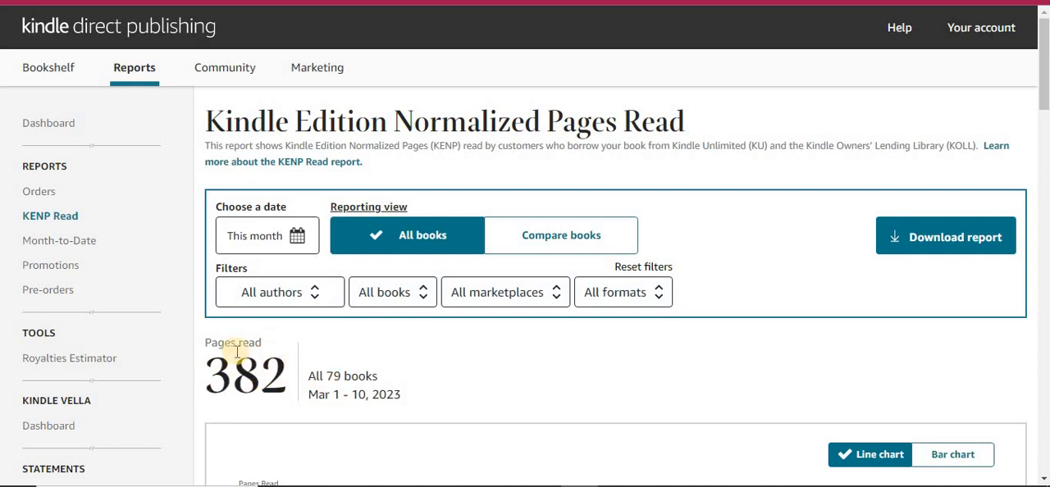
{"action": "mouse_move", "coordinate": [1024, 108]}
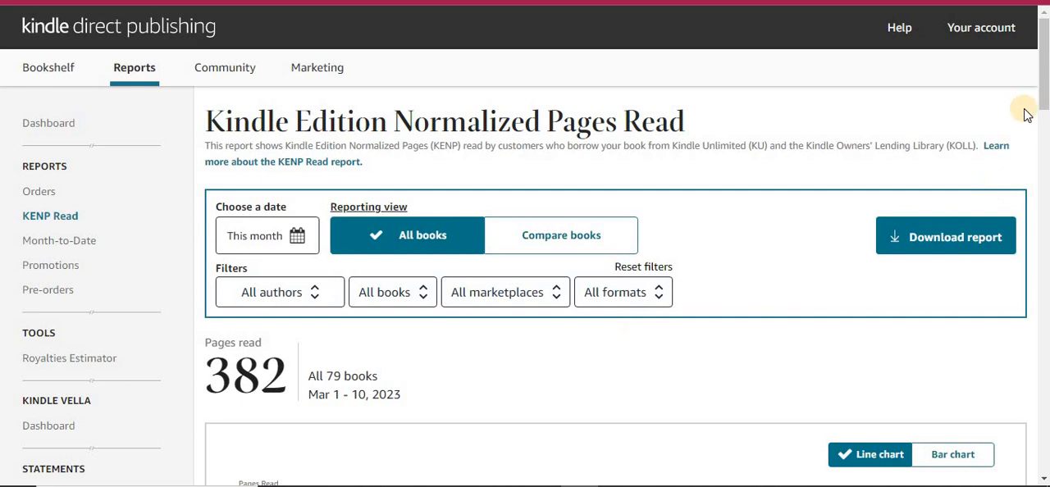
{"action": "scroll", "scroll_direction": "down", "scroll_amount": 3}
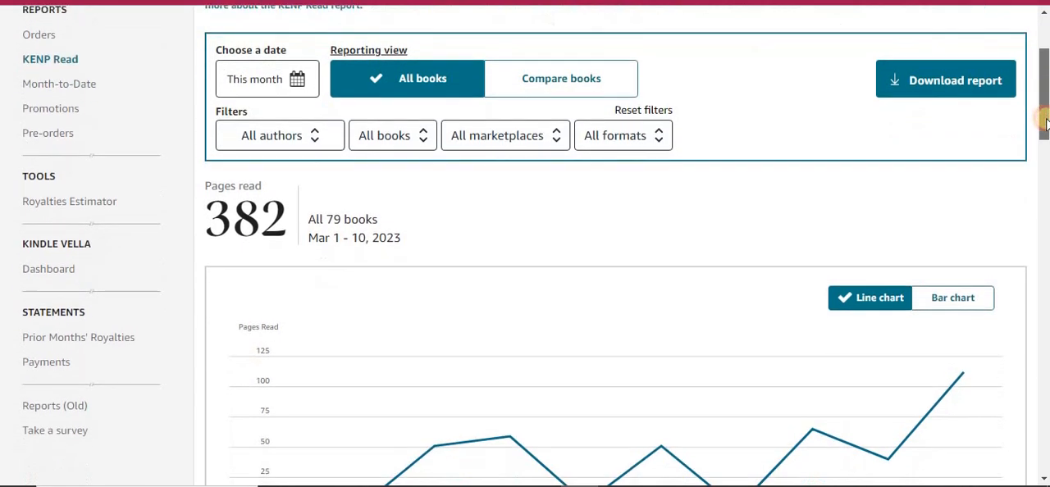
{"action": "scroll", "scroll_direction": "down", "scroll_amount": 3}
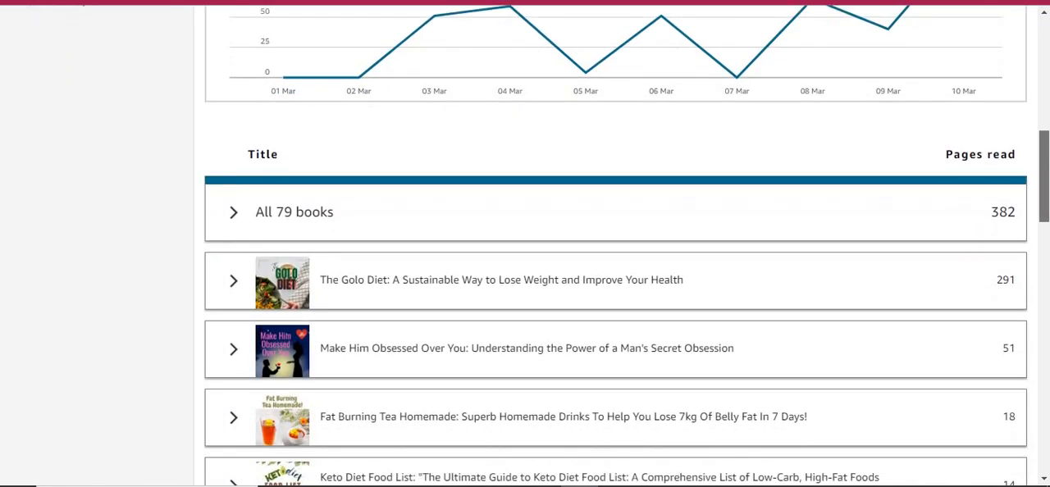
{"action": "scroll", "scroll_direction": "down", "scroll_amount": 3}
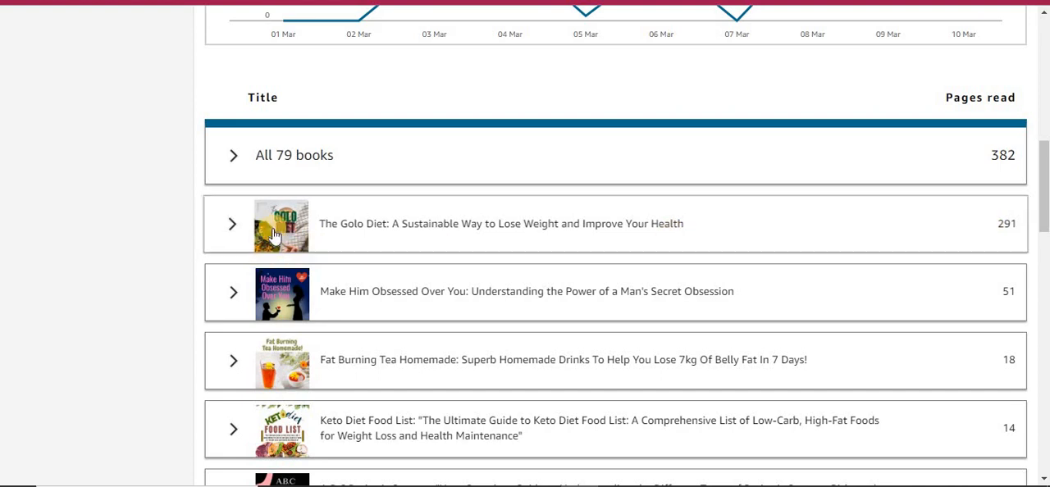
{"action": "mouse_move", "coordinate": [1015, 229]}
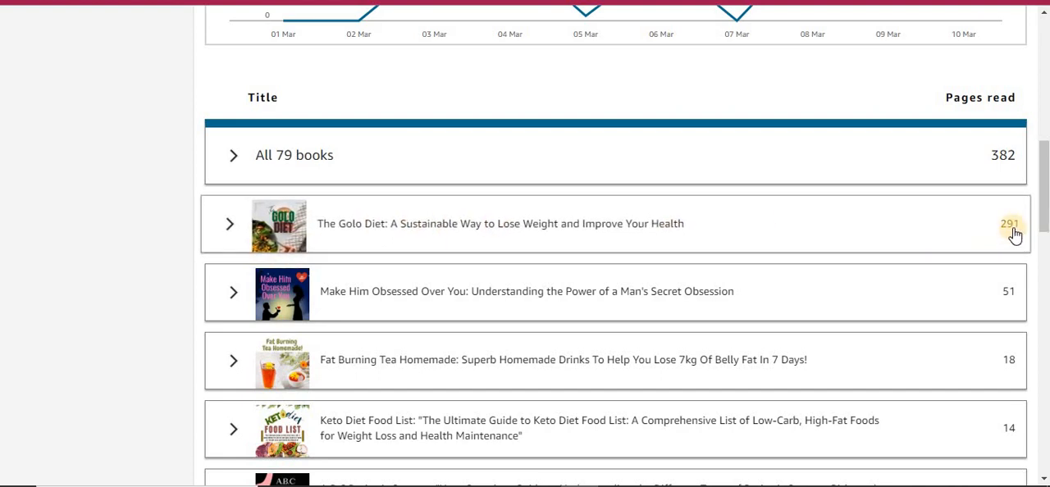
{"action": "mouse_move", "coordinate": [1002, 234]}
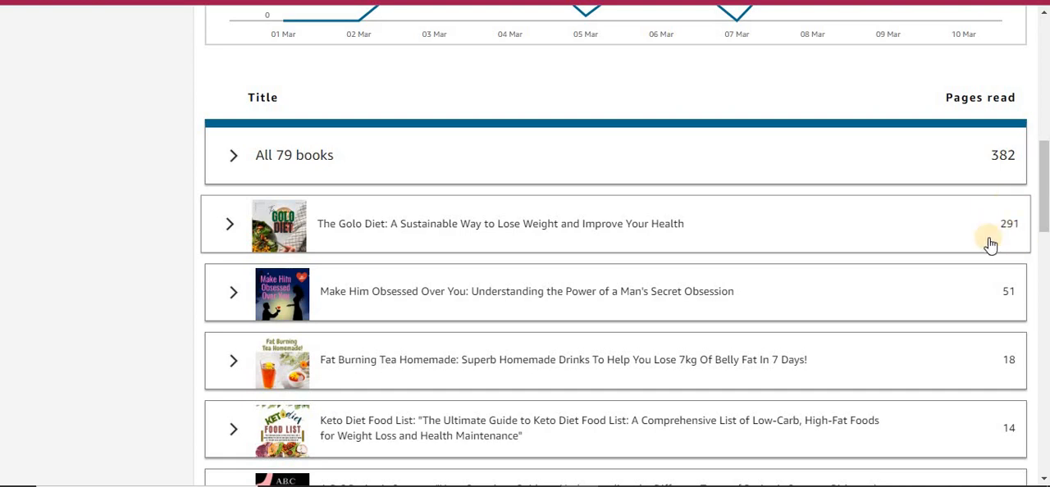
{"action": "scroll", "scroll_direction": "up", "scroll_amount": 3}
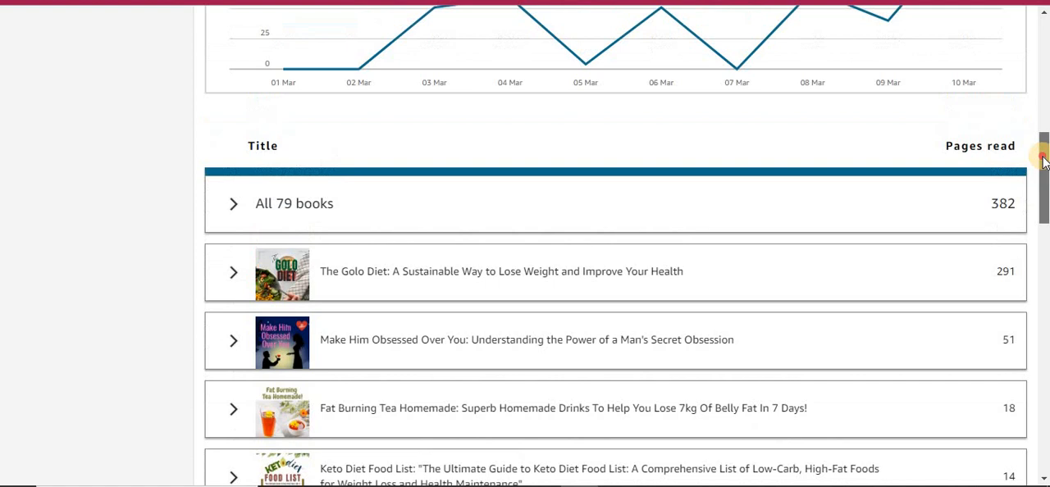
{"action": "scroll", "scroll_direction": "up", "scroll_amount": 3}
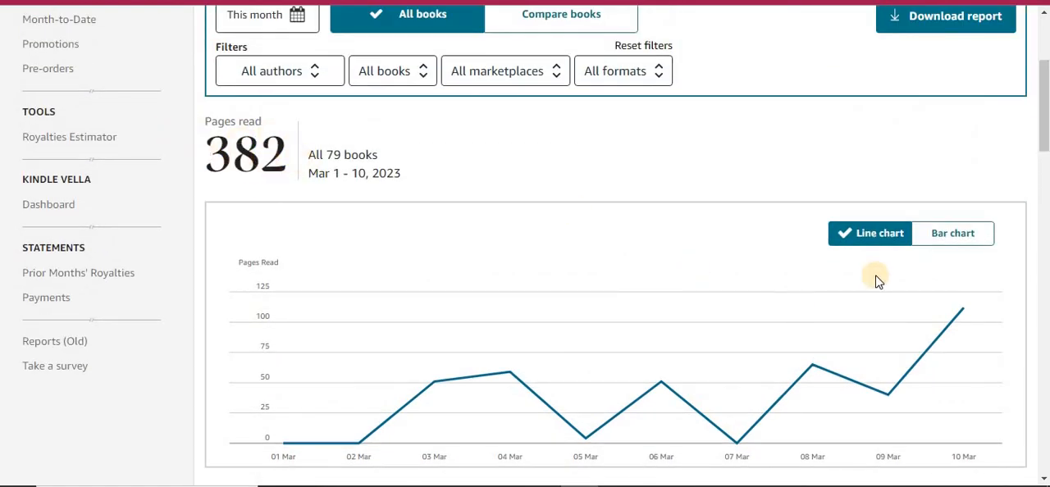
{"action": "scroll", "scroll_direction": "down", "scroll_amount": 3}
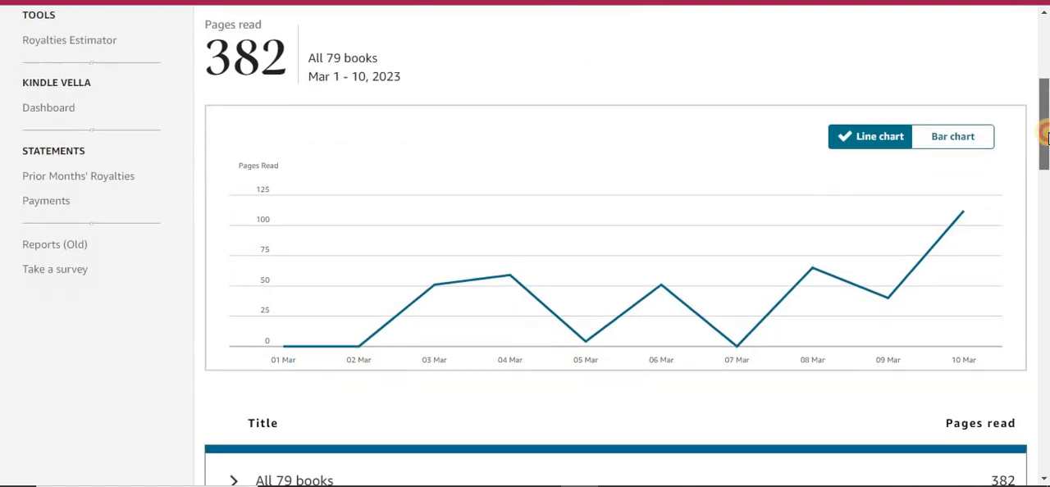
{"action": "scroll", "scroll_direction": "down", "scroll_amount": 3}
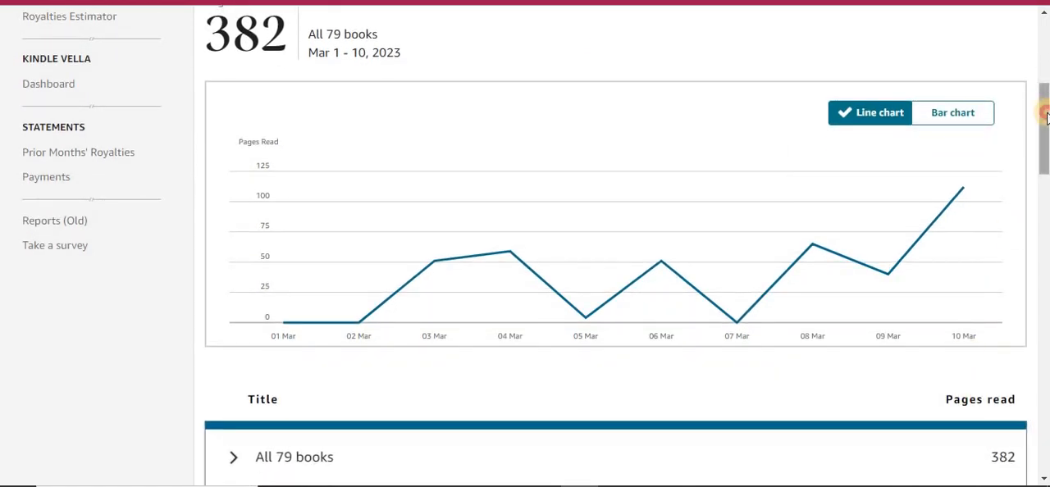
{"action": "scroll", "scroll_direction": "down", "scroll_amount": 3}
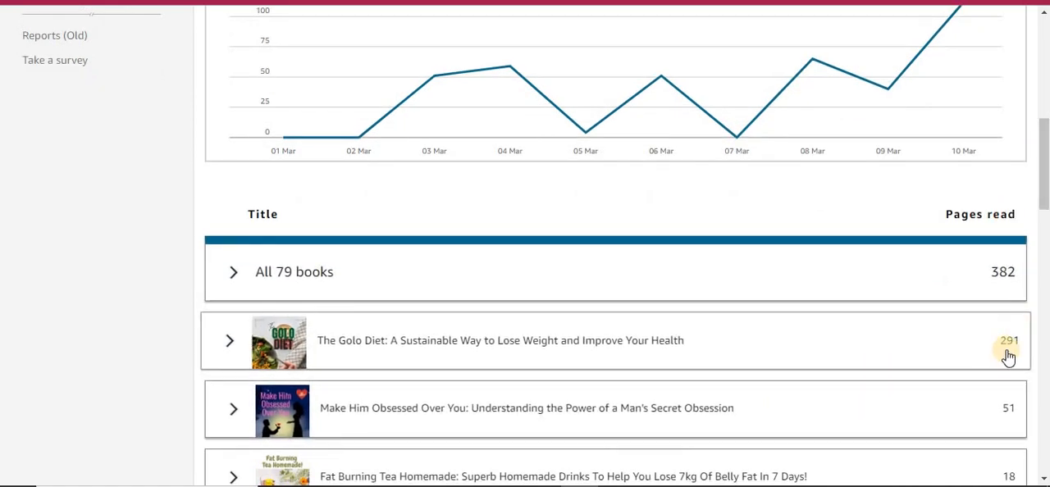
{"action": "mouse_move", "coordinate": [1006, 351]}
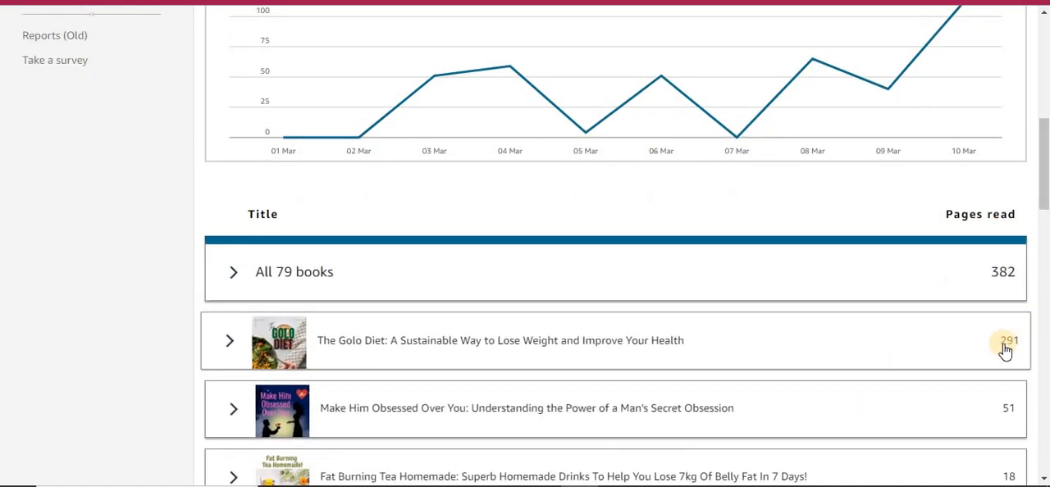
{"action": "mouse_move", "coordinate": [975, 343]}
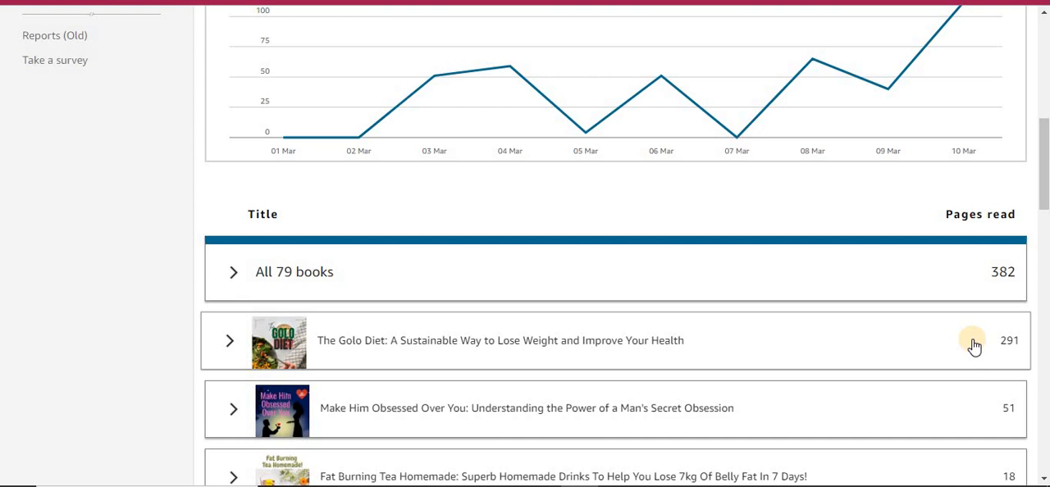
{"action": "mouse_move", "coordinate": [985, 342]}
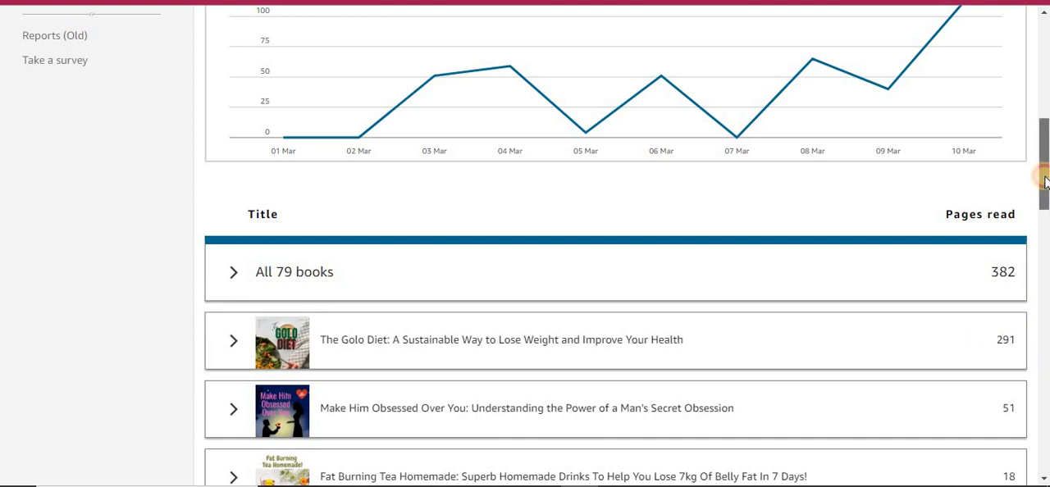
{"action": "scroll", "scroll_direction": "down", "scroll_amount": 3}
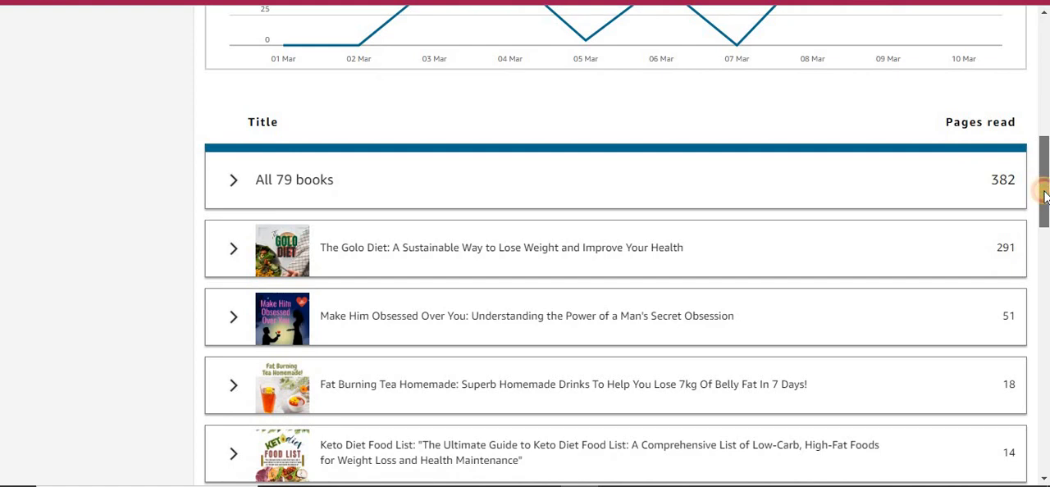
{"action": "scroll", "scroll_direction": "up", "scroll_amount": 3}
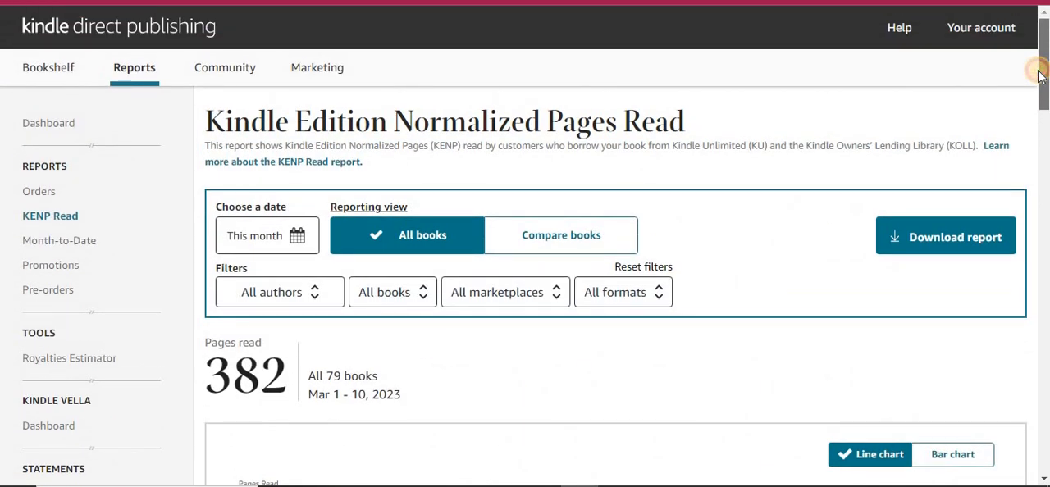
{"action": "mouse_move", "coordinate": [310, 395]}
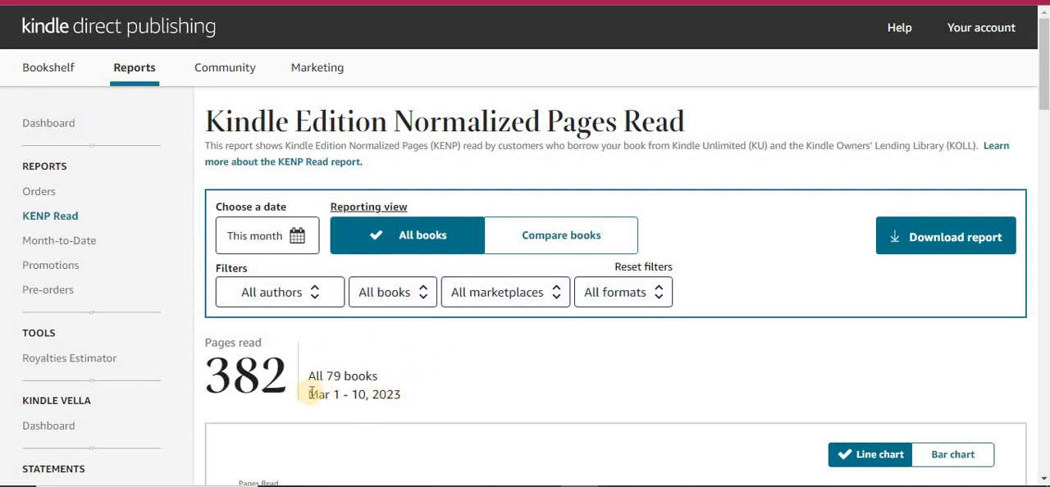
{"action": "mouse_move", "coordinate": [310, 357]}
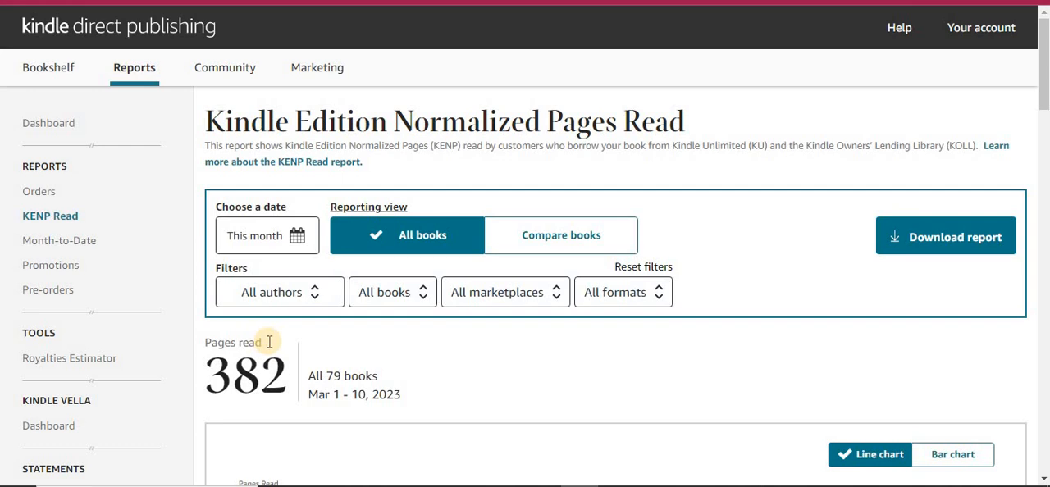
{"action": "mouse_move", "coordinate": [275, 352]}
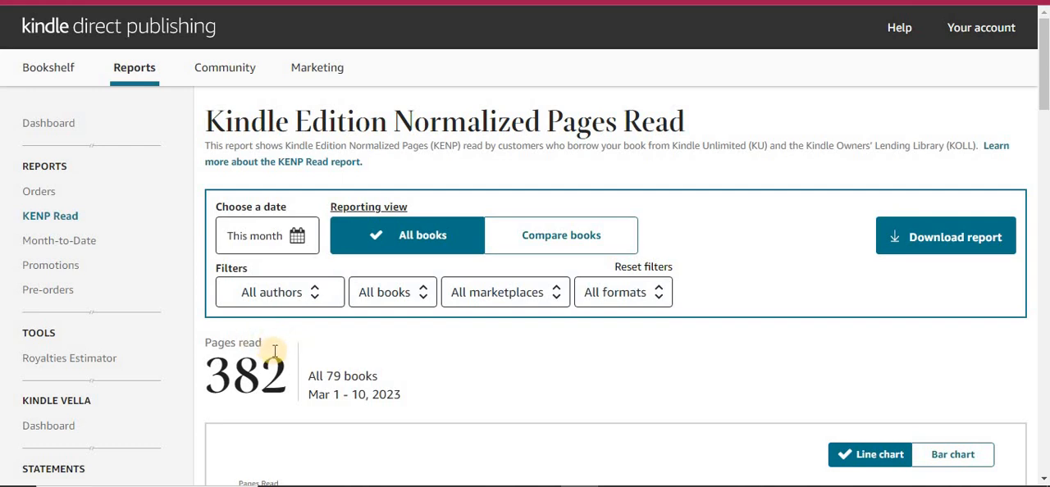
{"action": "mouse_move", "coordinate": [279, 343]}
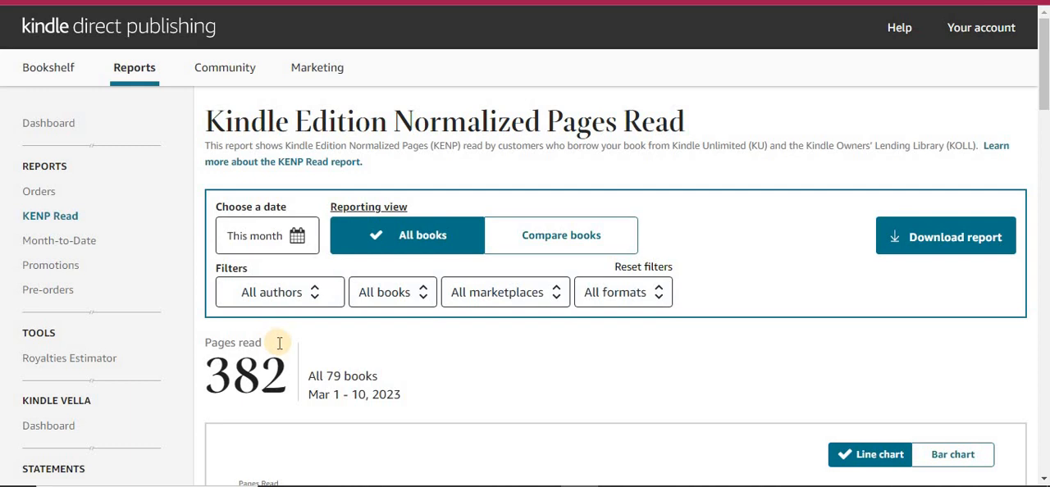
{"action": "mouse_move", "coordinate": [215, 343]}
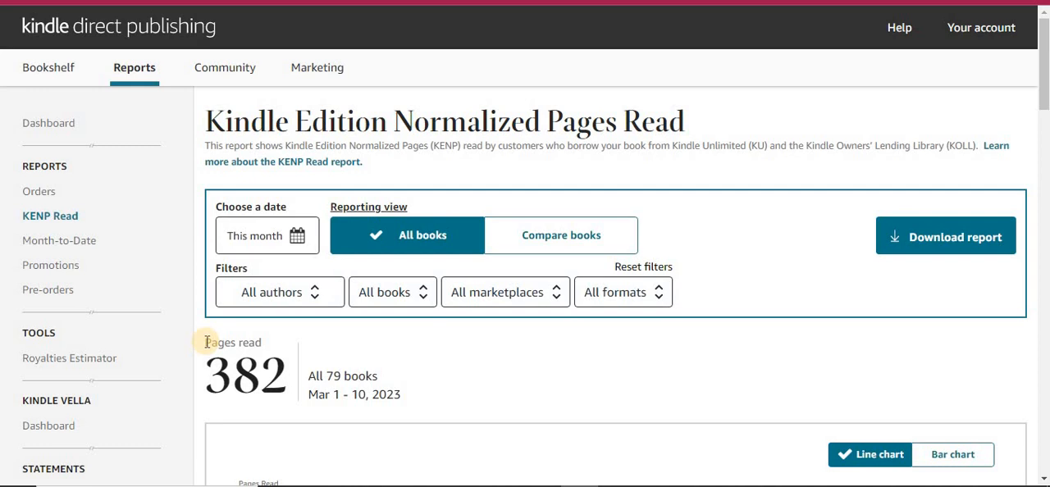
{"action": "mouse_move", "coordinate": [270, 342]}
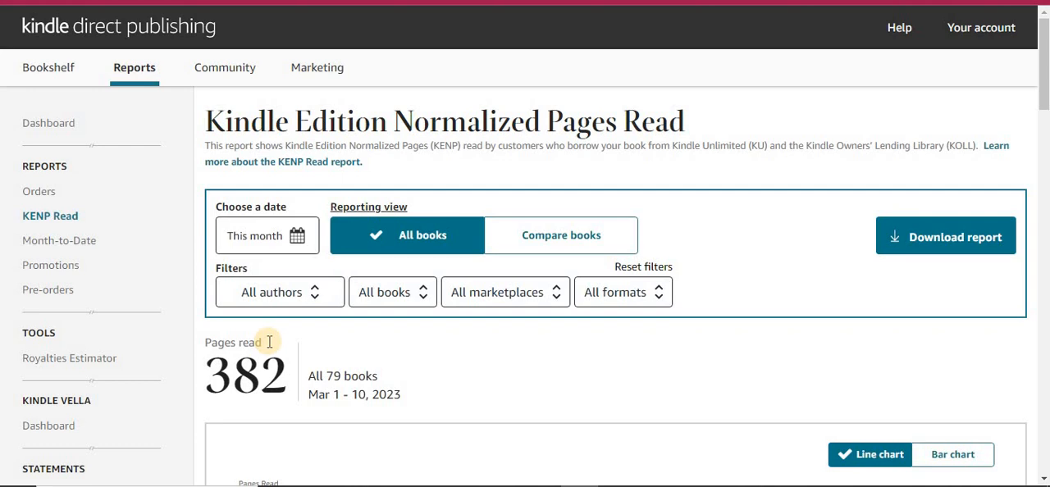
{"action": "scroll", "scroll_direction": "down", "scroll_amount": 3}
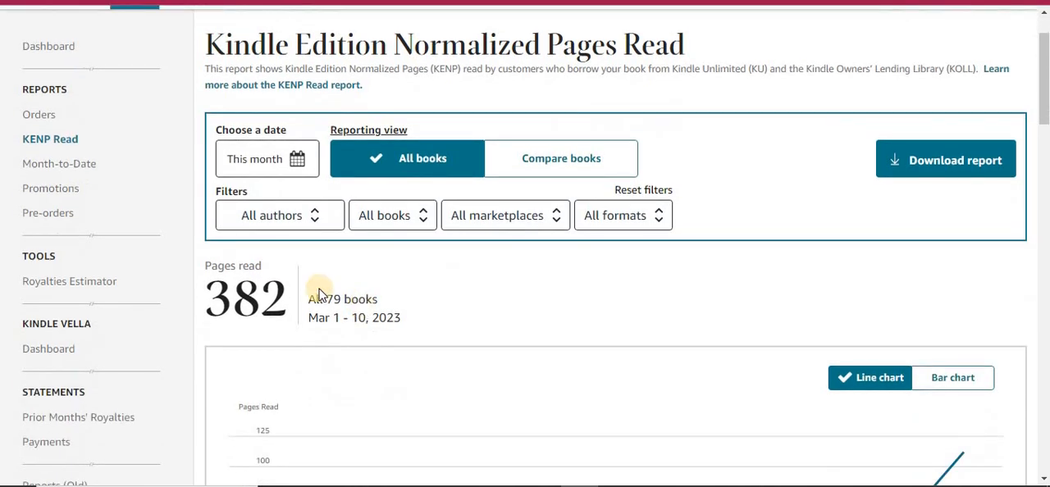
{"action": "mouse_move", "coordinate": [264, 265]}
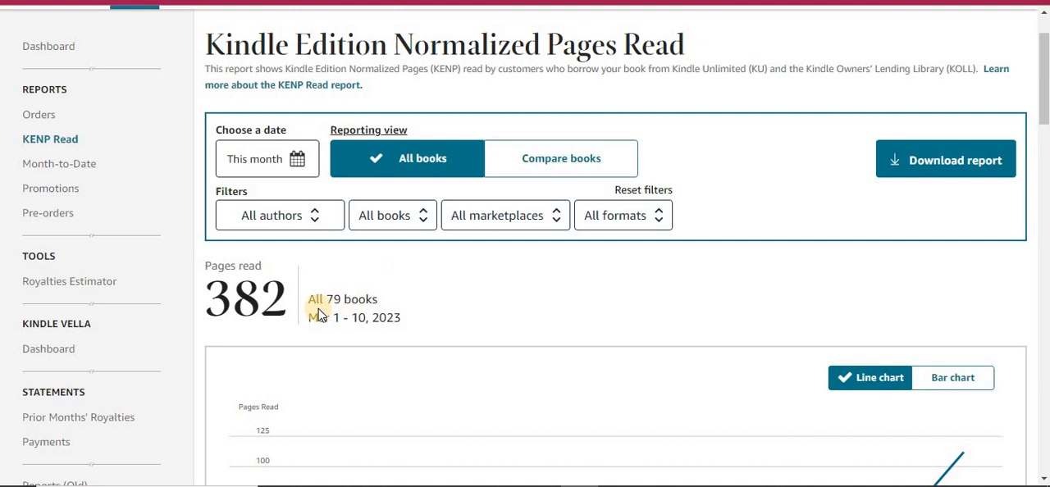
{"action": "mouse_move", "coordinate": [343, 332]}
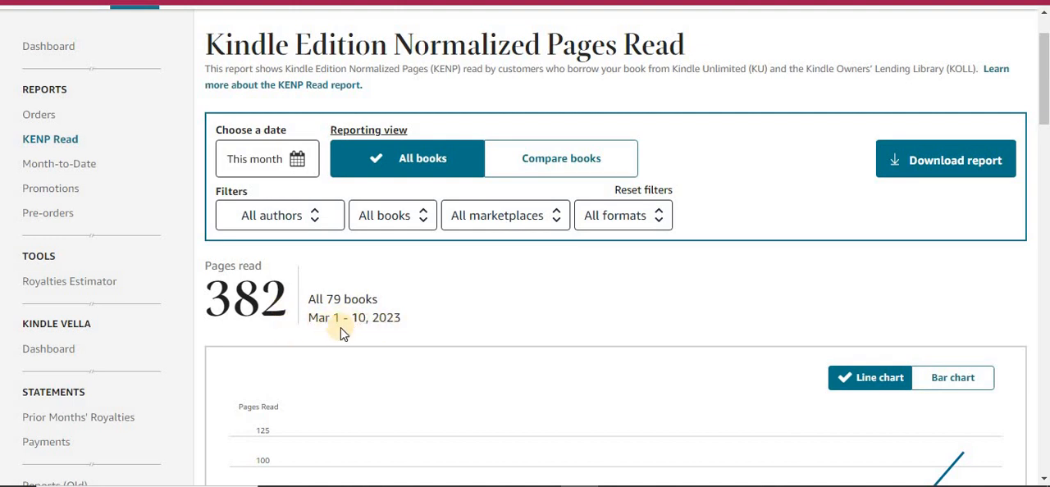
{"action": "mouse_move", "coordinate": [725, 312]}
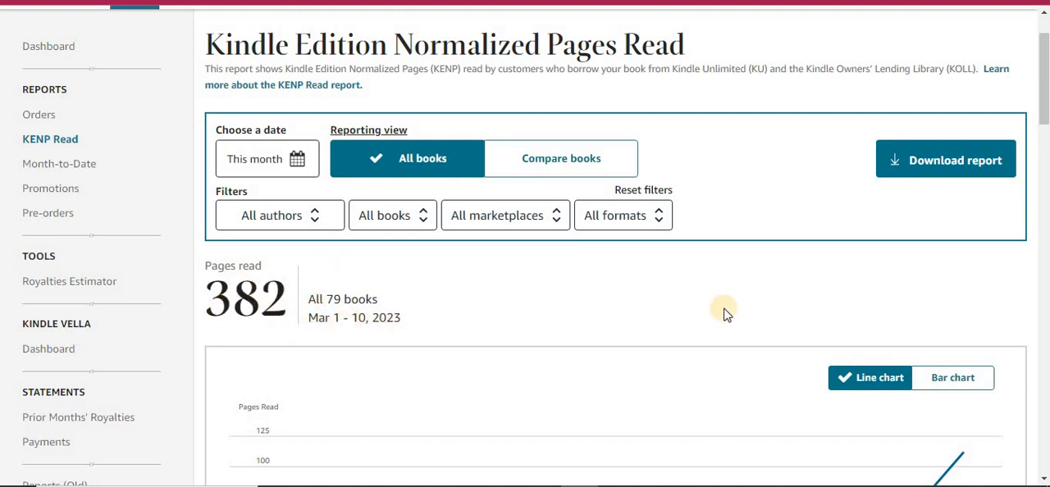
- Scroll down to bring the full KENP Read line chart into view
{"action": "scroll", "scroll_direction": "down", "scroll_amount": 3}
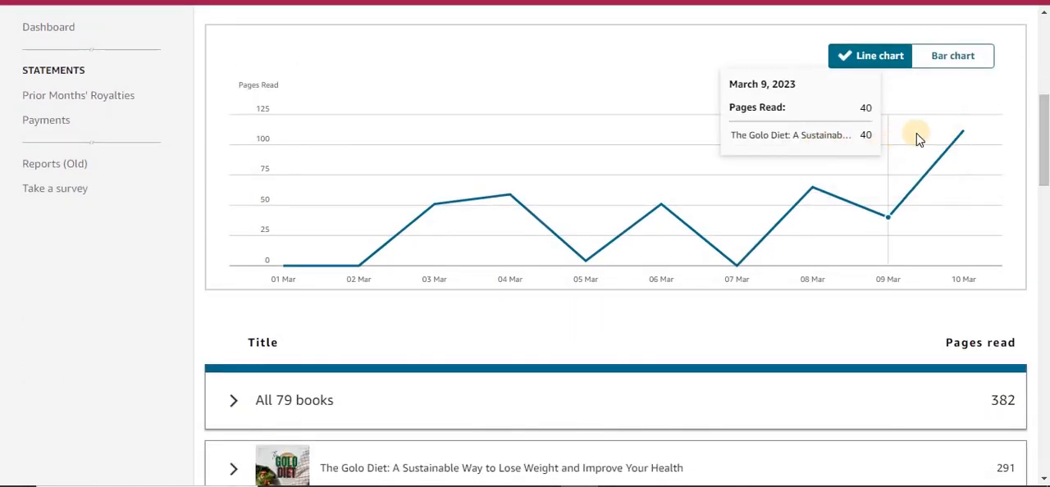
{"action": "mouse_move", "coordinate": [963, 134]}
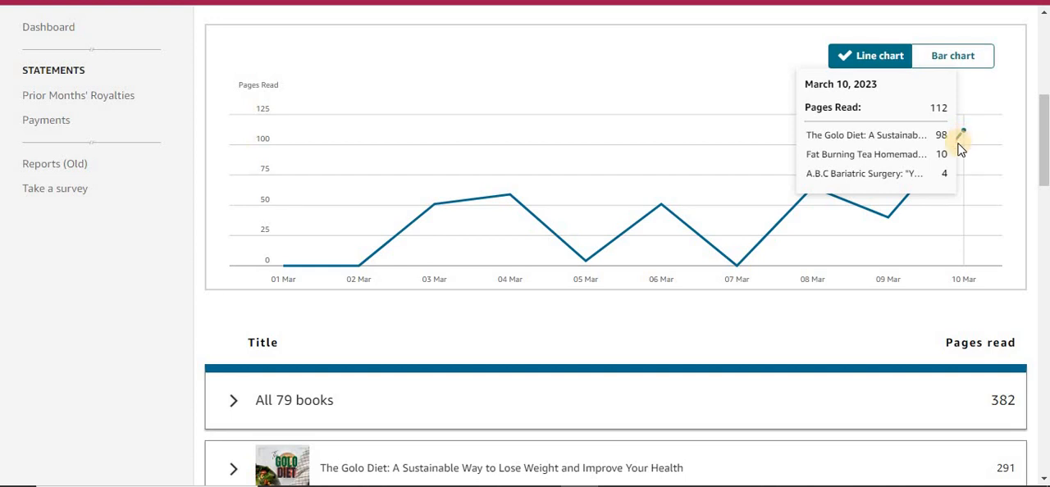
{"action": "mouse_move", "coordinate": [958, 137]}
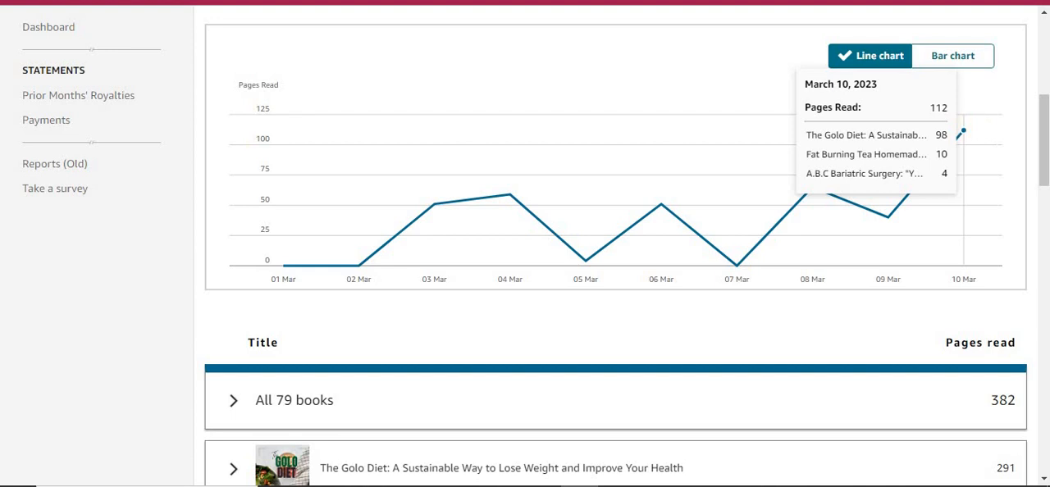
- Scroll to the per-book table led by The Golo Diet at 291 pages
{"action": "scroll", "scroll_direction": "down", "scroll_amount": 3}
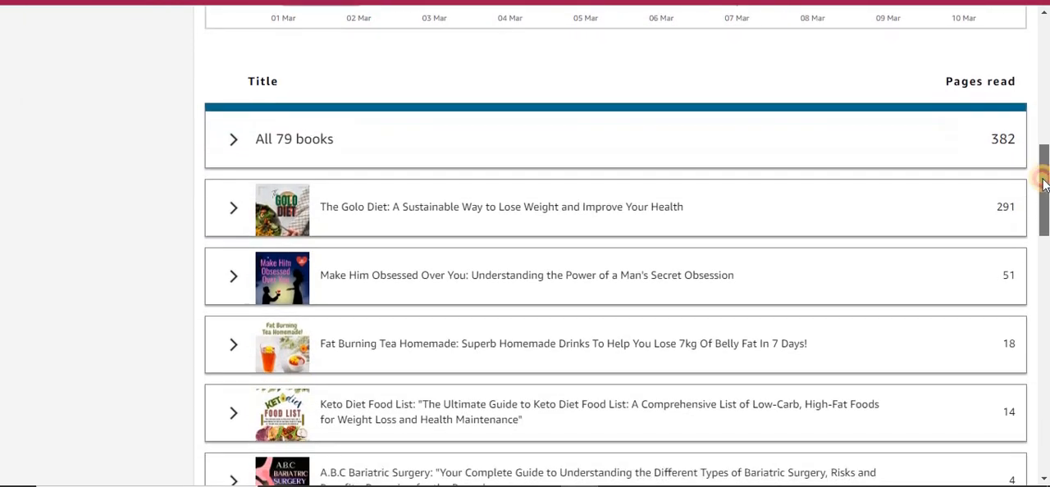
{"action": "scroll", "scroll_direction": "down", "scroll_amount": 3}
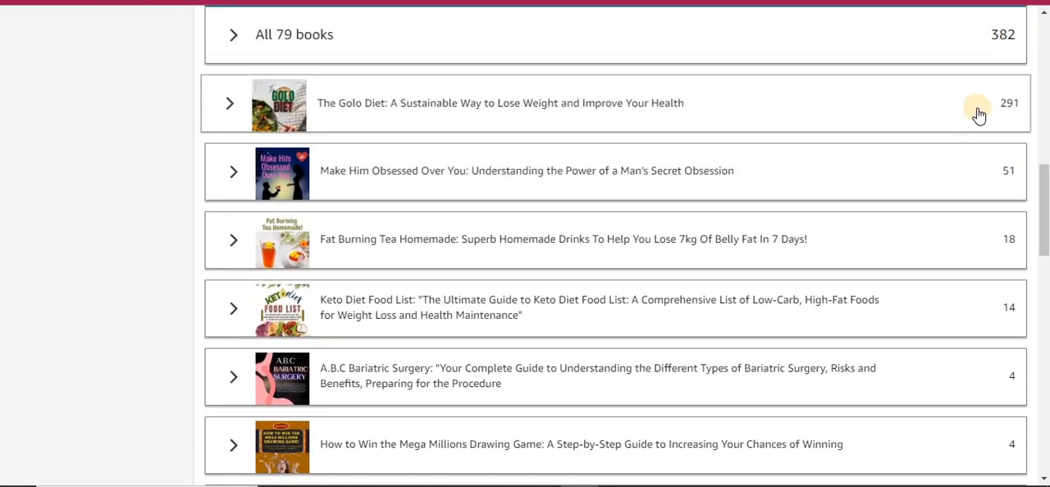
{"action": "scroll", "scroll_direction": "down", "scroll_amount": 3}
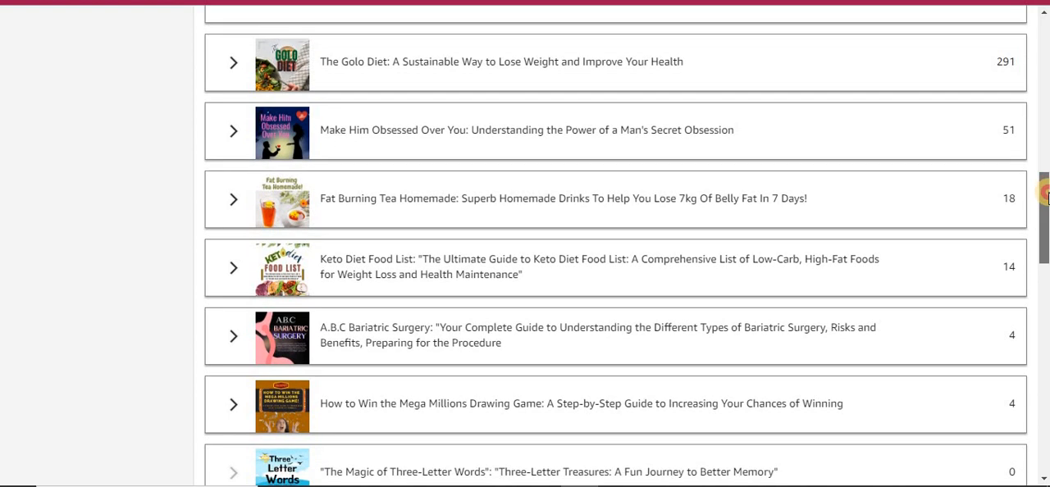
{"action": "scroll", "scroll_direction": "down", "scroll_amount": 3}
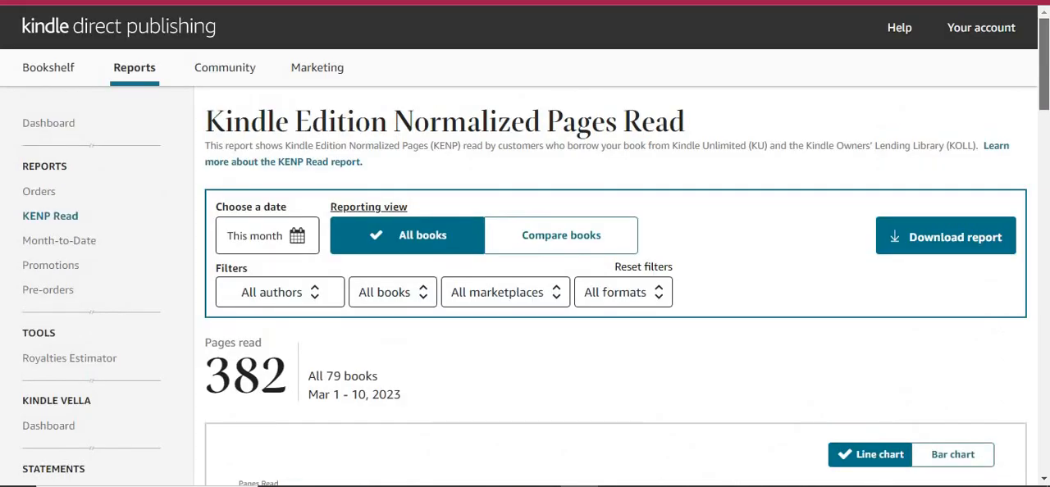
{"action": "mouse_move", "coordinate": [747, 189]}
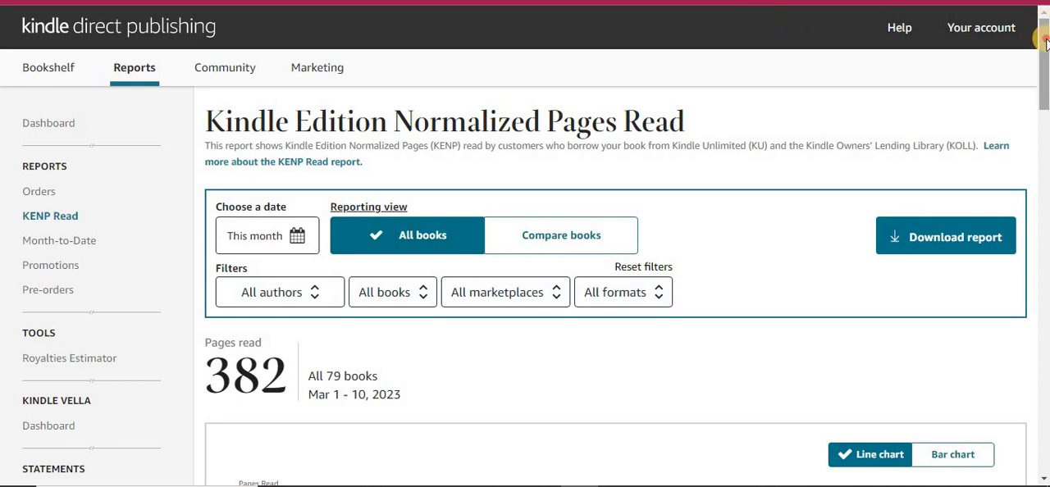
- Scroll back to the report summary showing 382 pages across 79 books
{"action": "scroll", "scroll_direction": "down", "scroll_amount": 3}
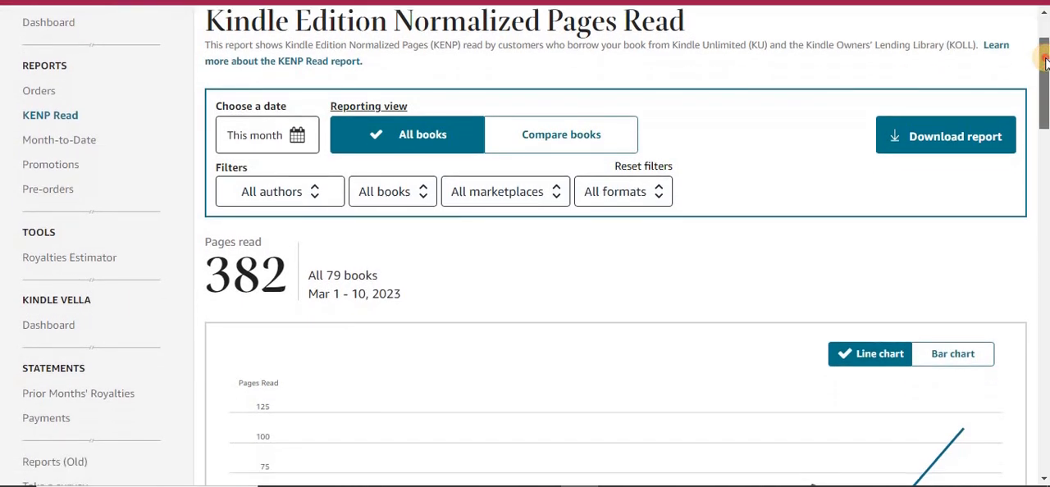
{"action": "scroll", "scroll_direction": "up", "scroll_amount": 3}
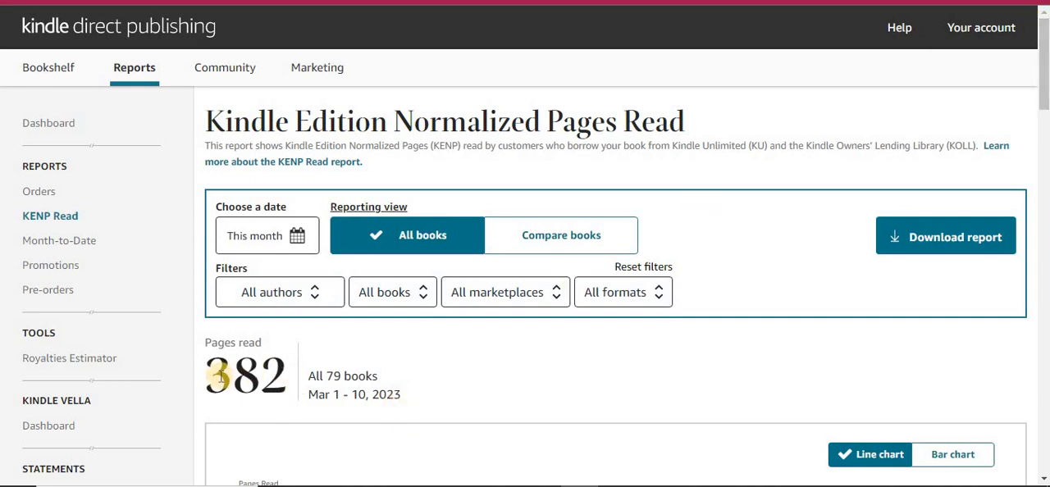
{"action": "mouse_move", "coordinate": [227, 392]}
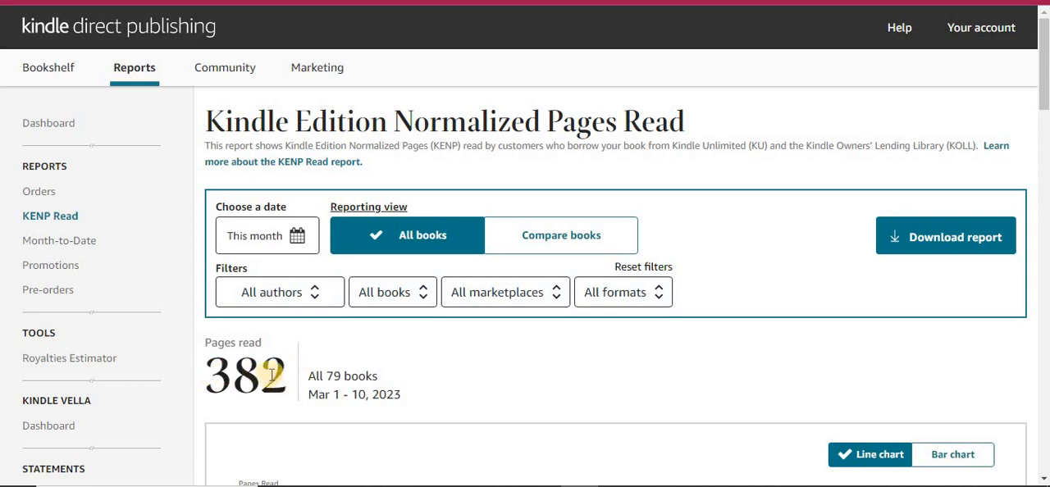
{"action": "mouse_move", "coordinate": [302, 375]}
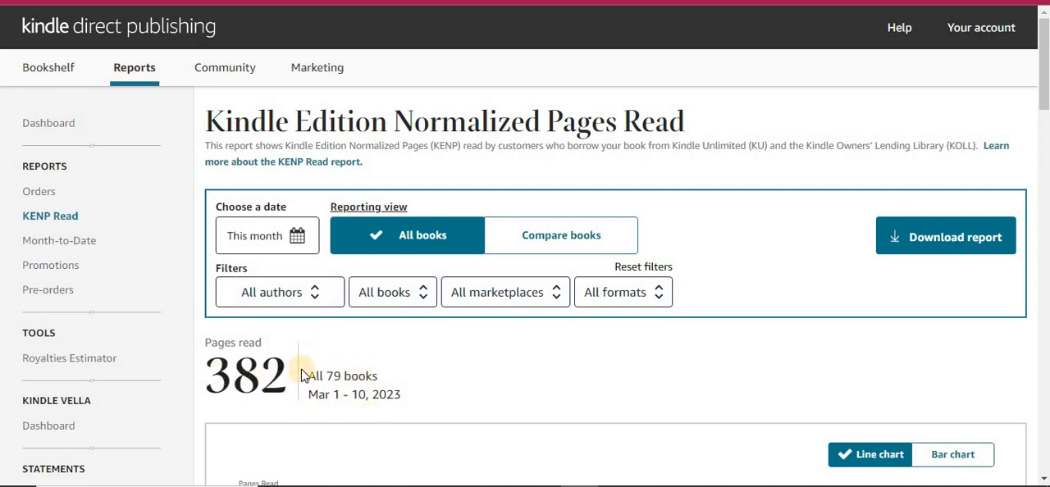
{"action": "mouse_move", "coordinate": [402, 367]}
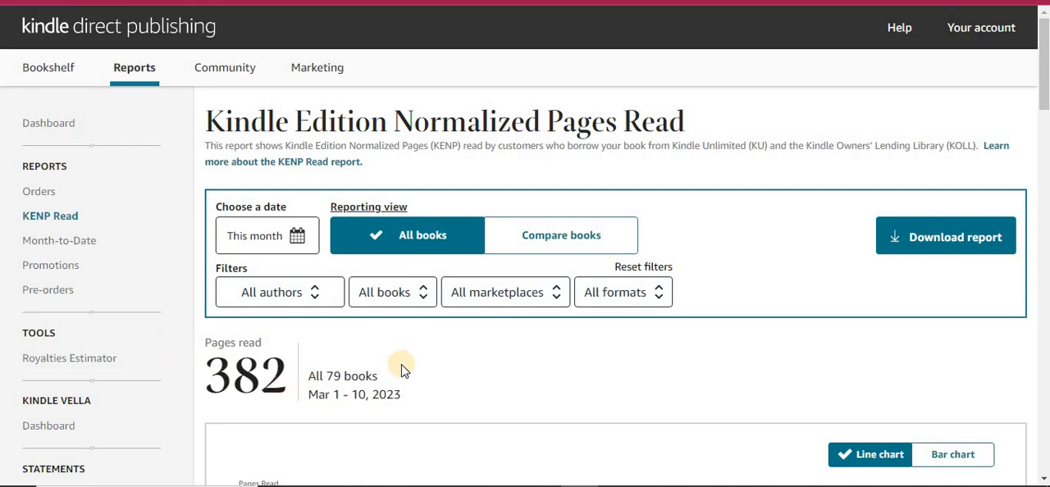
{"action": "scroll", "scroll_direction": "down", "scroll_amount": 3}
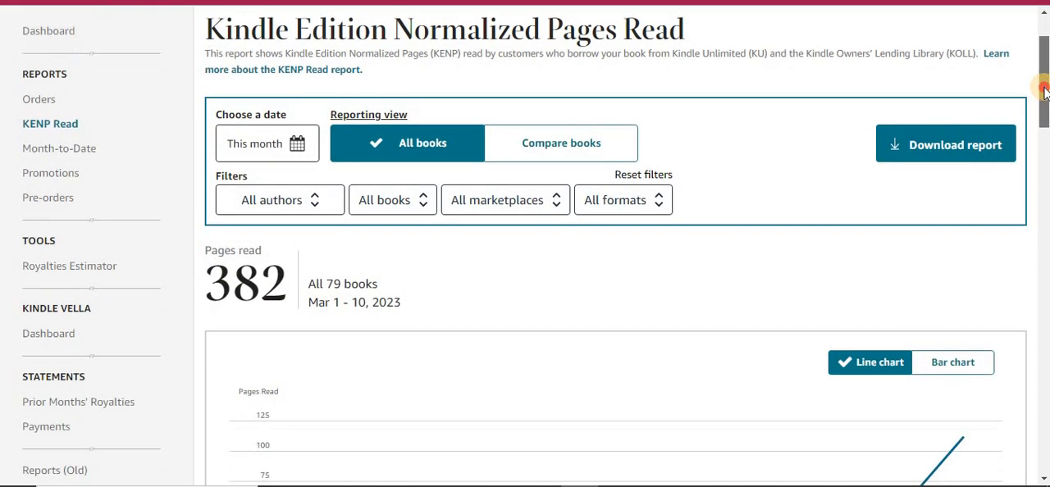
{"action": "scroll", "scroll_direction": "up", "scroll_amount": 3}
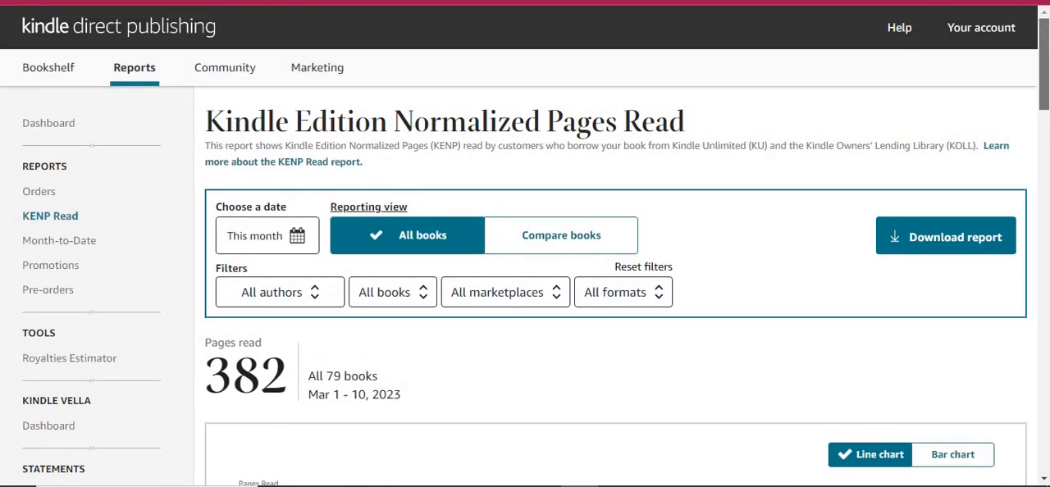
{"action": "scroll", "scroll_direction": "down", "scroll_amount": 3}
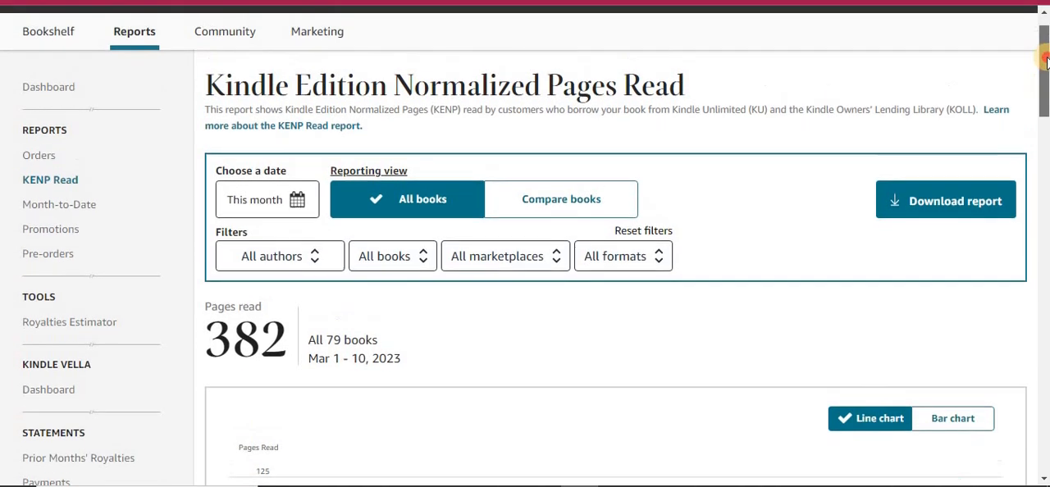
{"action": "scroll", "scroll_direction": "up", "scroll_amount": 3}
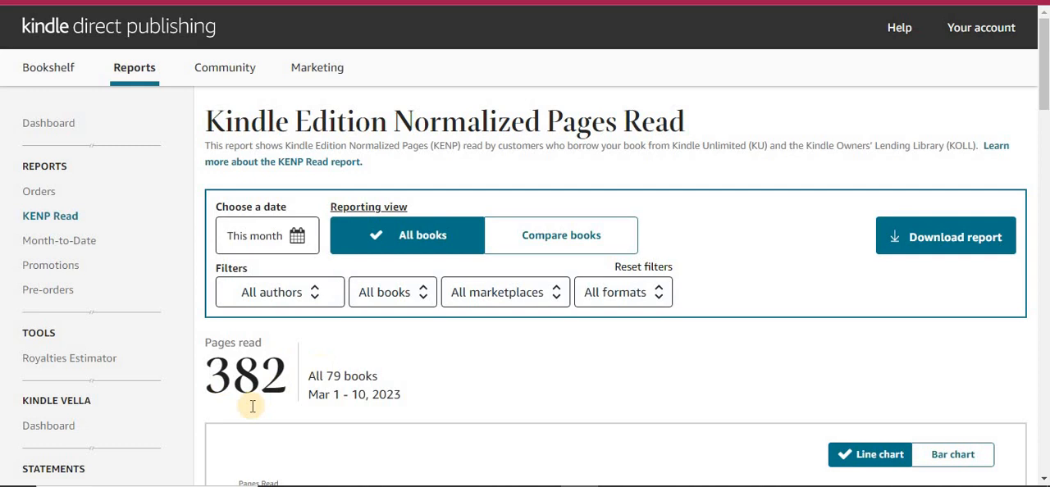
{"action": "mouse_move", "coordinate": [494, 165]}
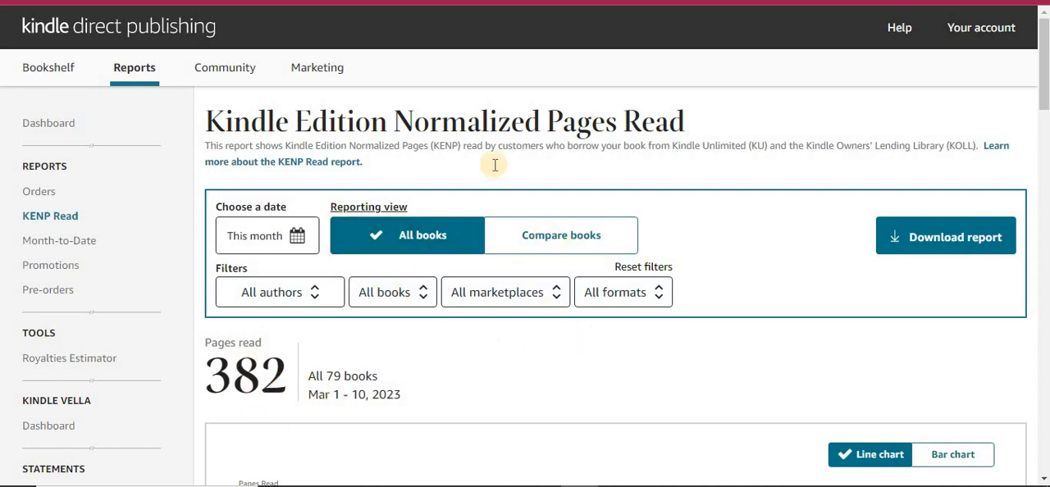
{"action": "mouse_move", "coordinate": [721, 230]}
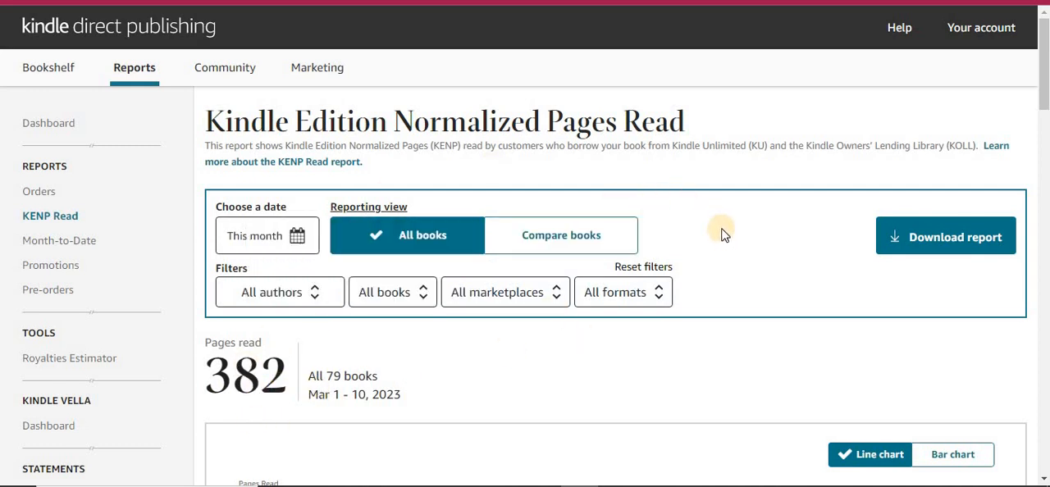
{"action": "mouse_move", "coordinate": [492, 247]}
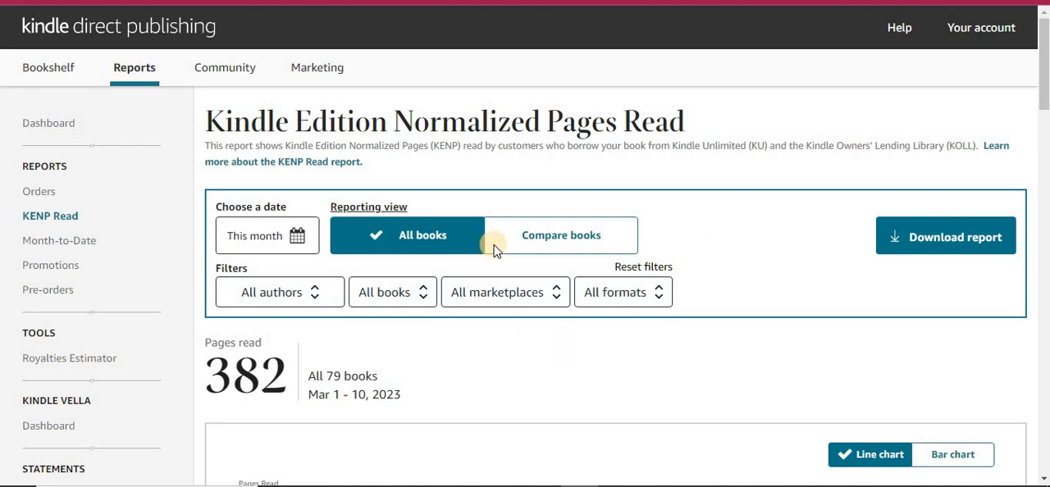
{"action": "scroll", "scroll_direction": "down", "scroll_amount": 3}
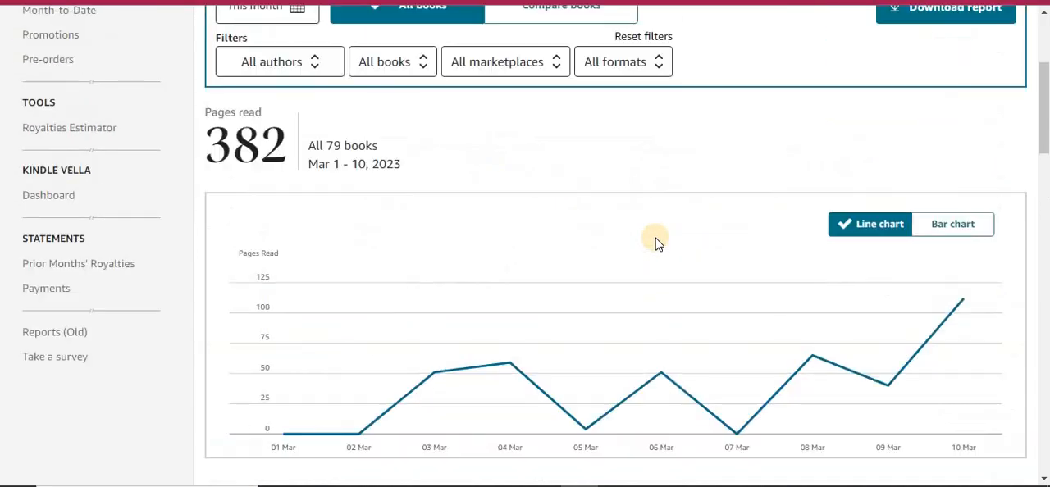
{"action": "scroll", "scroll_direction": "up", "scroll_amount": 3}
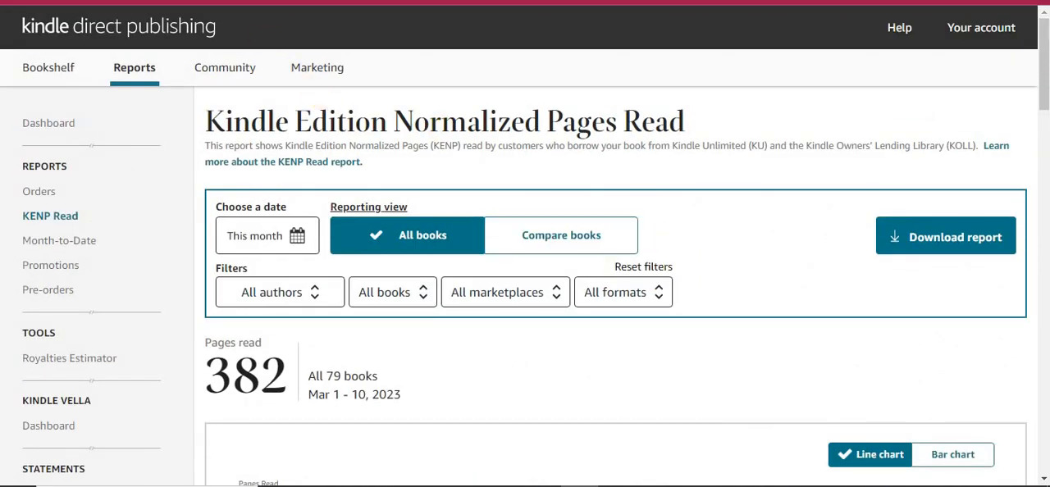